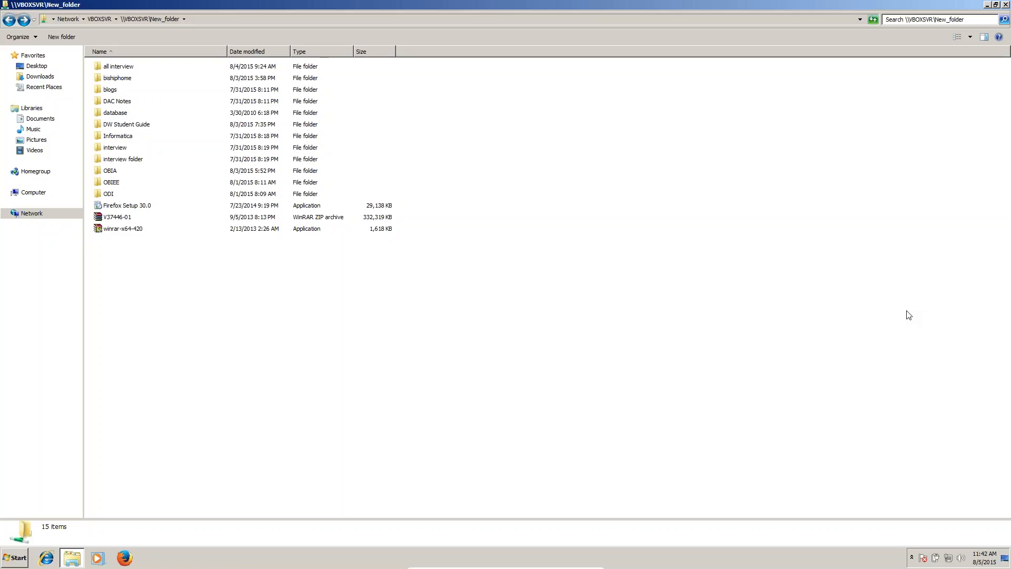
pyautogui.moveTo(898, 302)
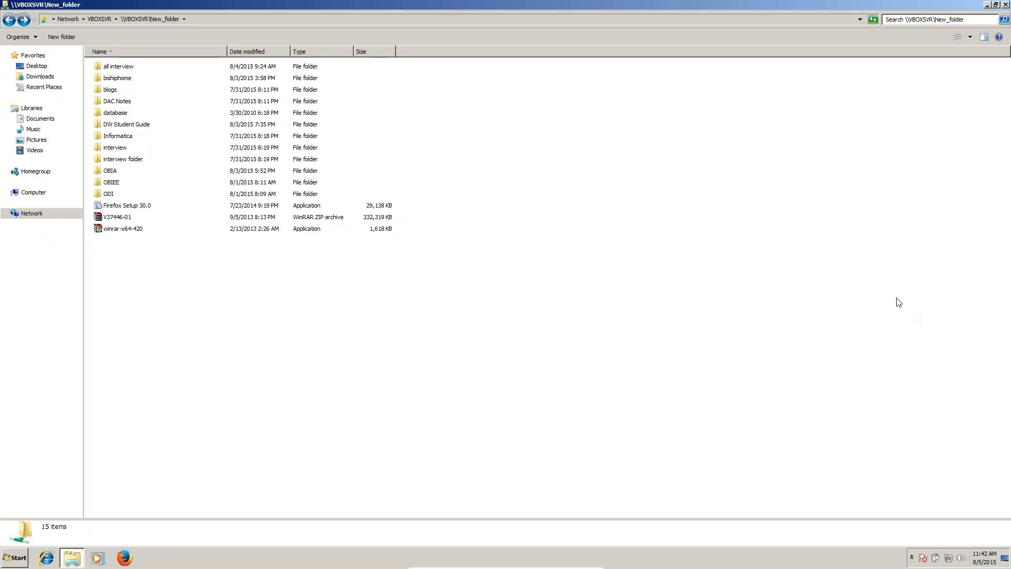
pyautogui.moveTo(125, 118)
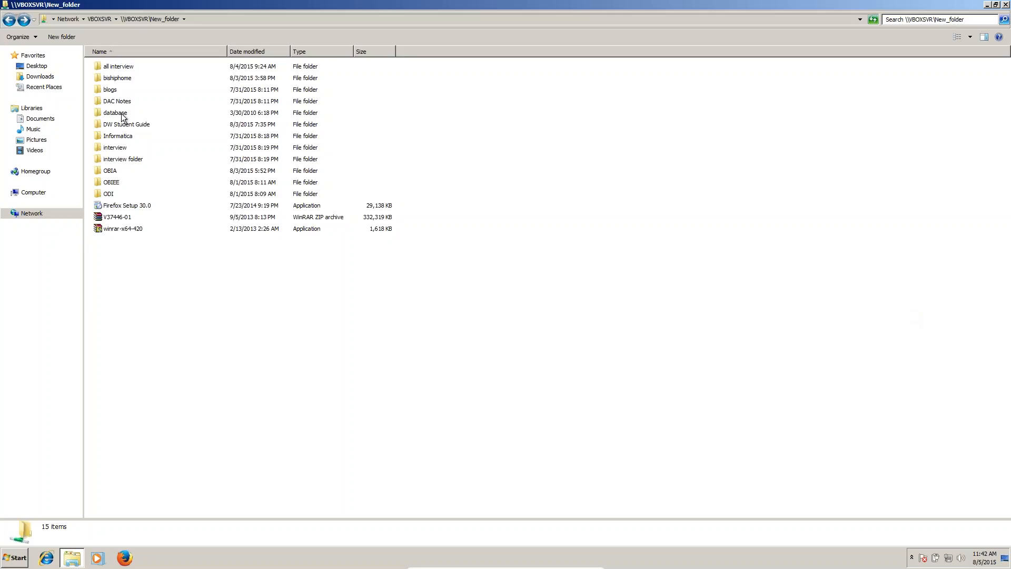
# Enter the database folder and select its setup program
pyautogui.click(114, 112)
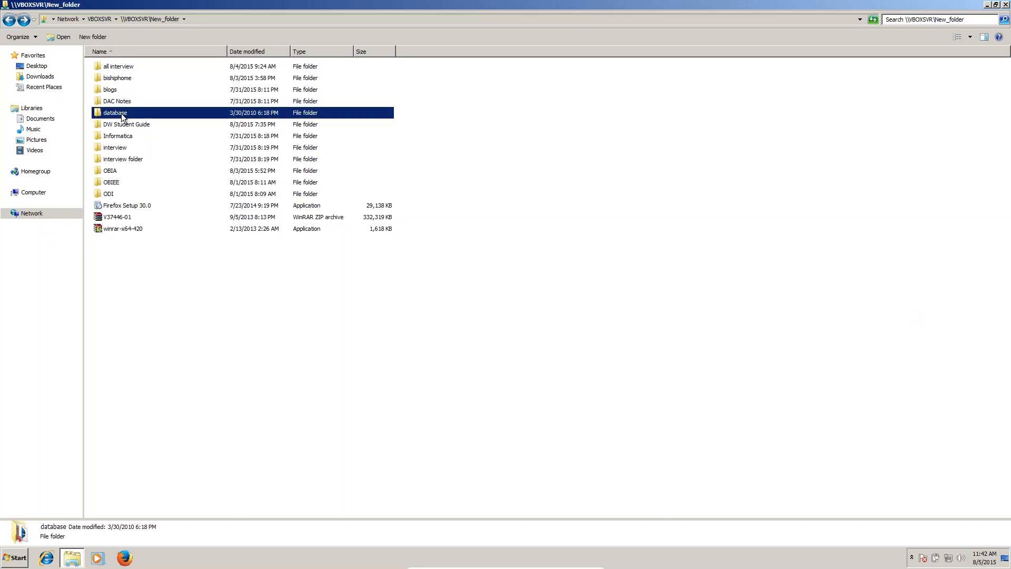
pyautogui.doubleClick(115, 112)
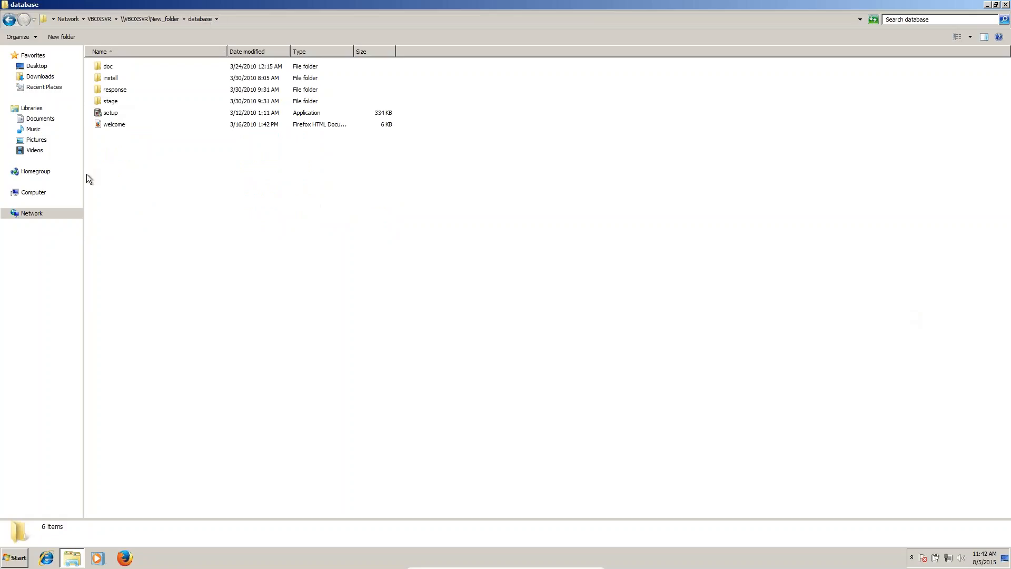
pyautogui.moveTo(109, 117)
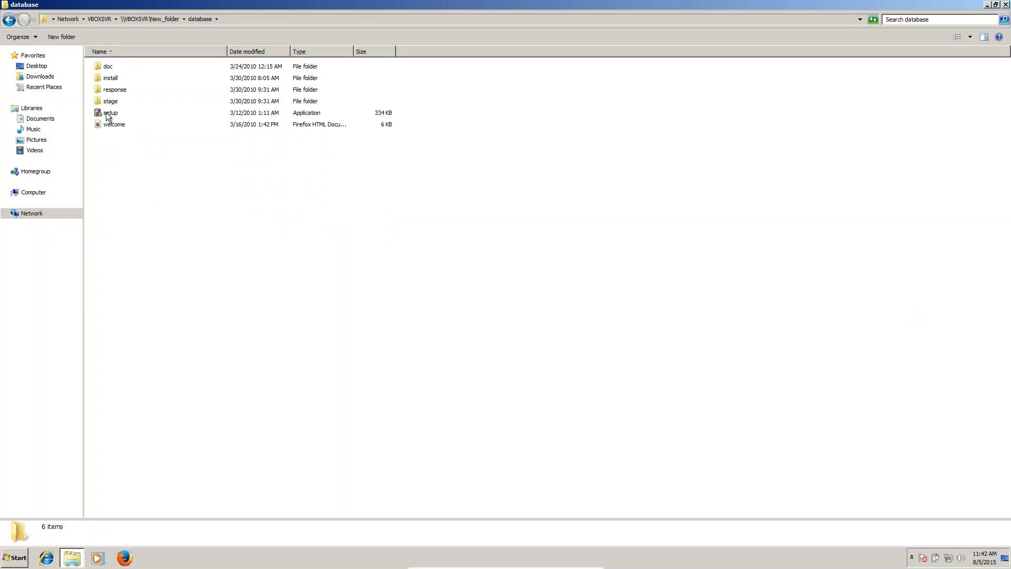
pyautogui.click(110, 113)
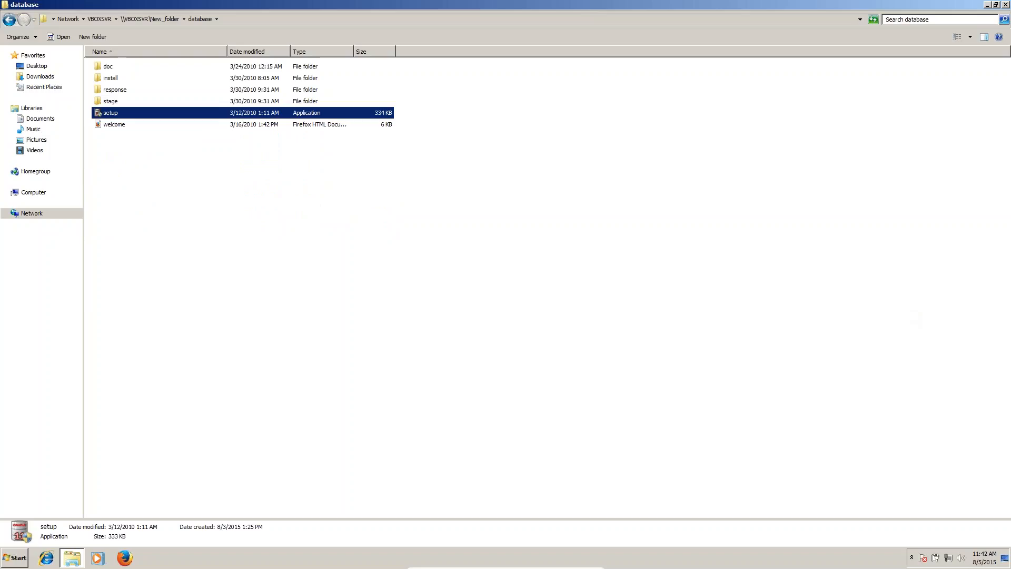
# Run setup as administrator and allow it through User Account Control
pyautogui.rightClick(109, 112)
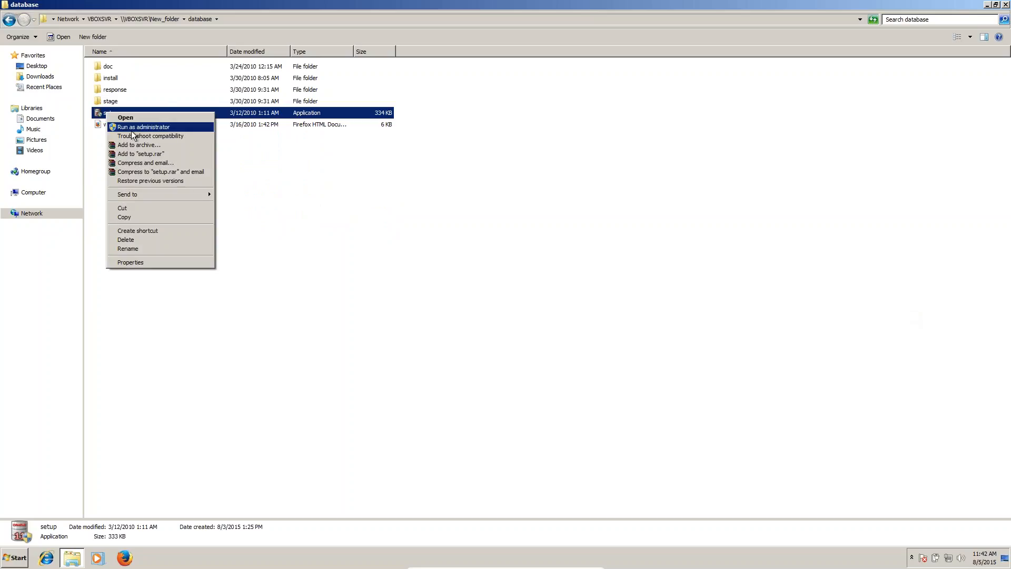
pyautogui.click(143, 126)
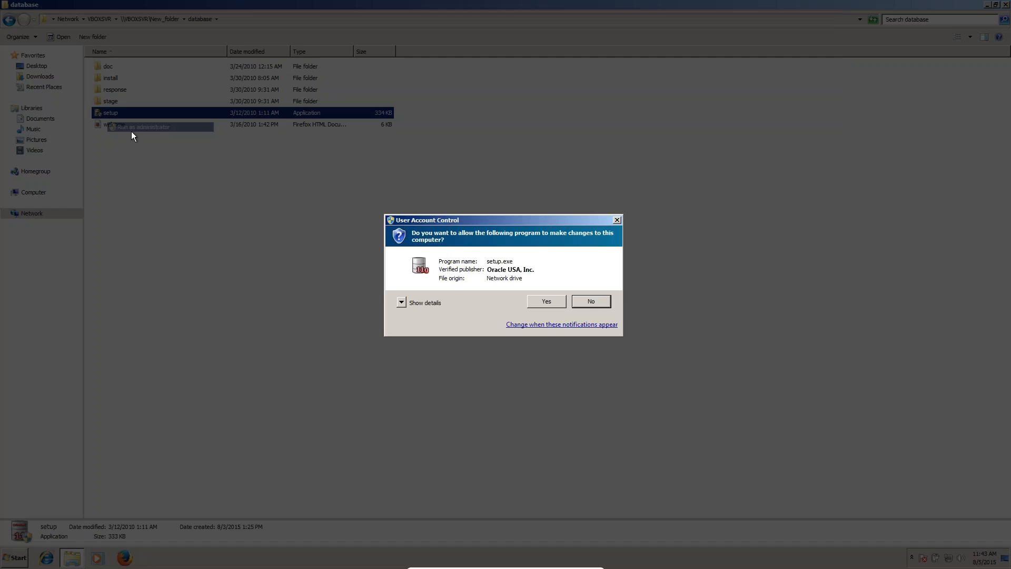
pyautogui.click(589, 301)
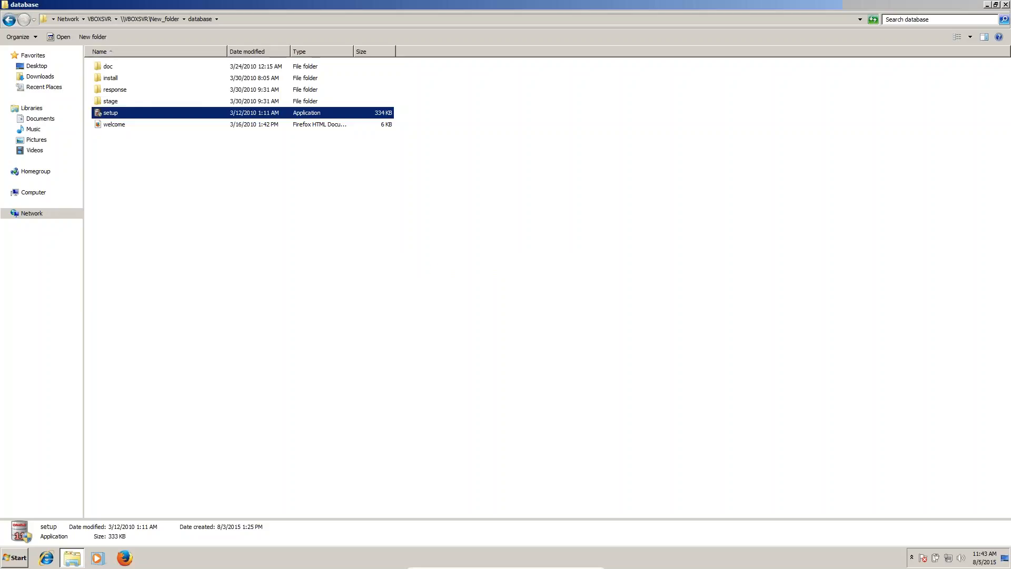
pyautogui.doubleClick(109, 113)
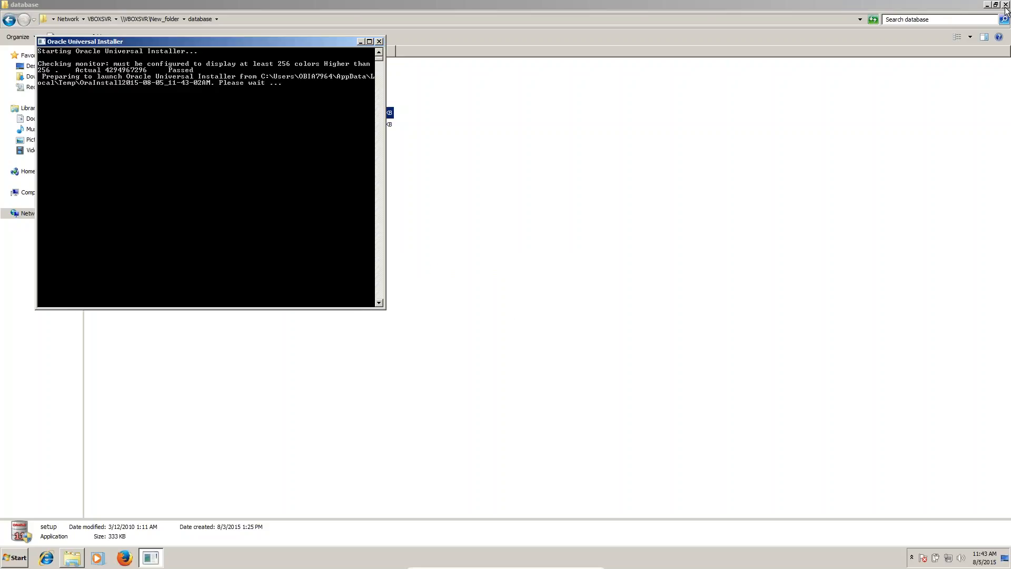
# Close the Explorer window and let the launcher console bring up the installer
pyautogui.click(1005, 5)
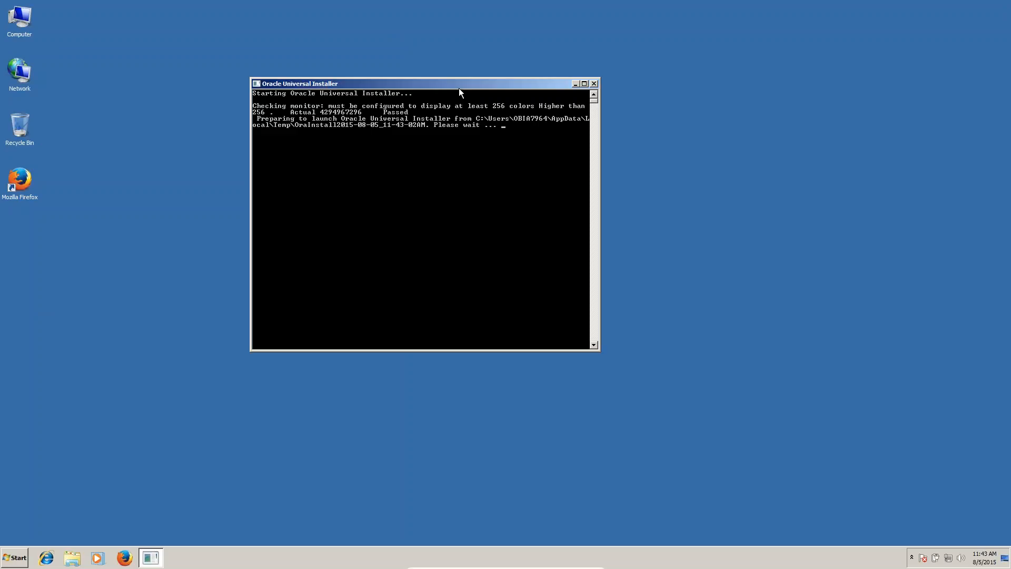
pyautogui.click(593, 83)
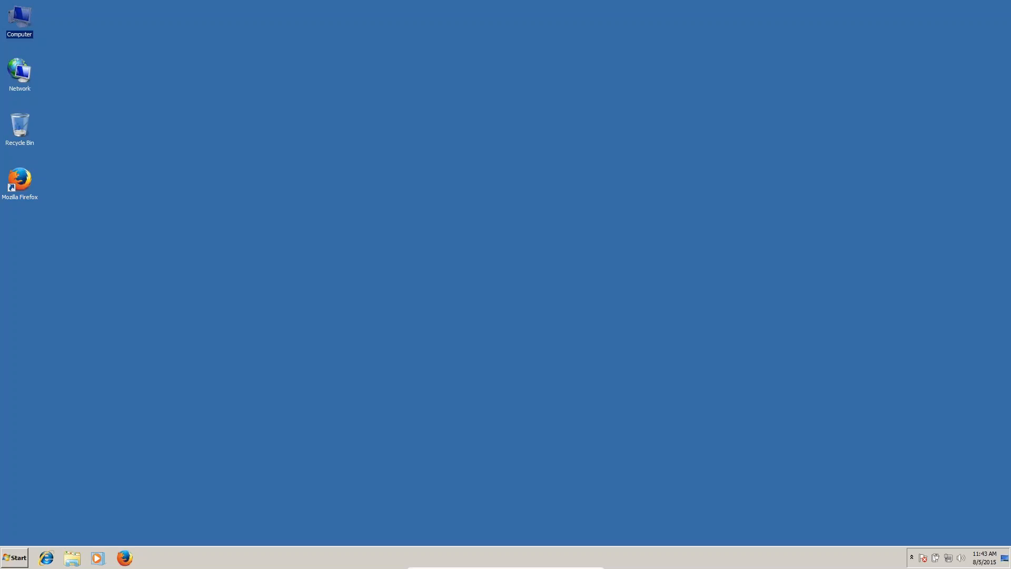
pyautogui.moveTo(992, 29)
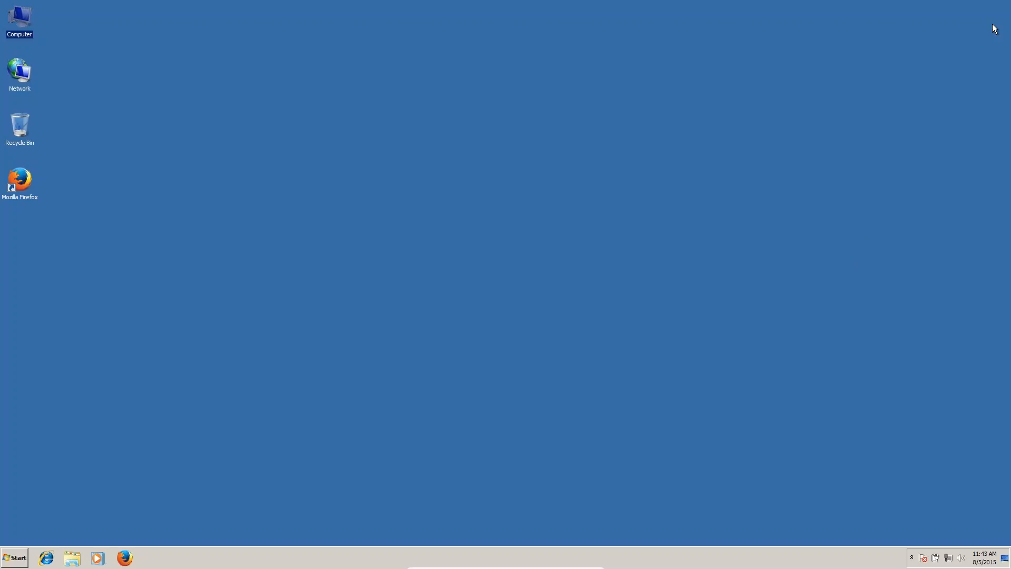
pyautogui.moveTo(820, 17)
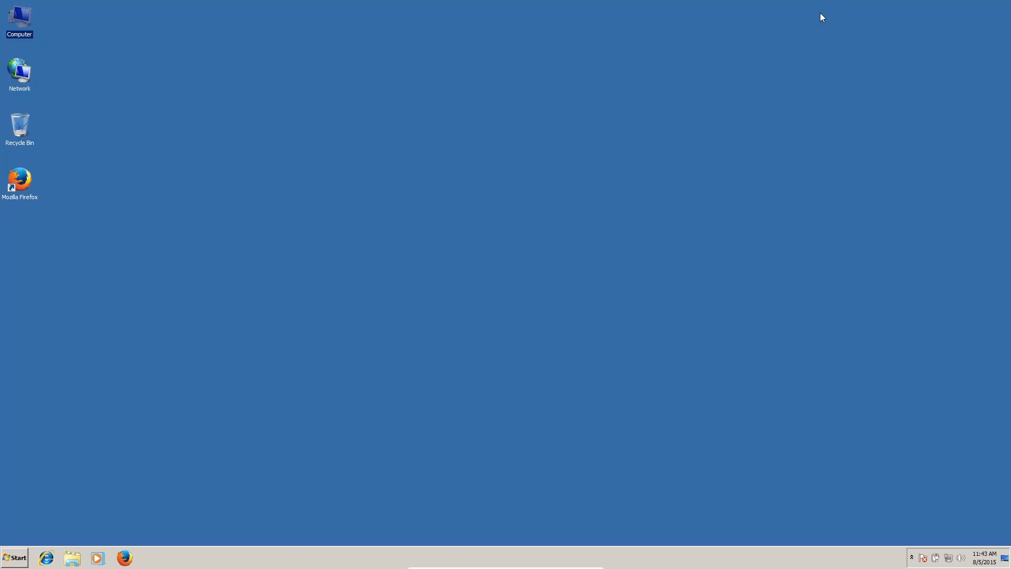
pyautogui.moveTo(921, 317)
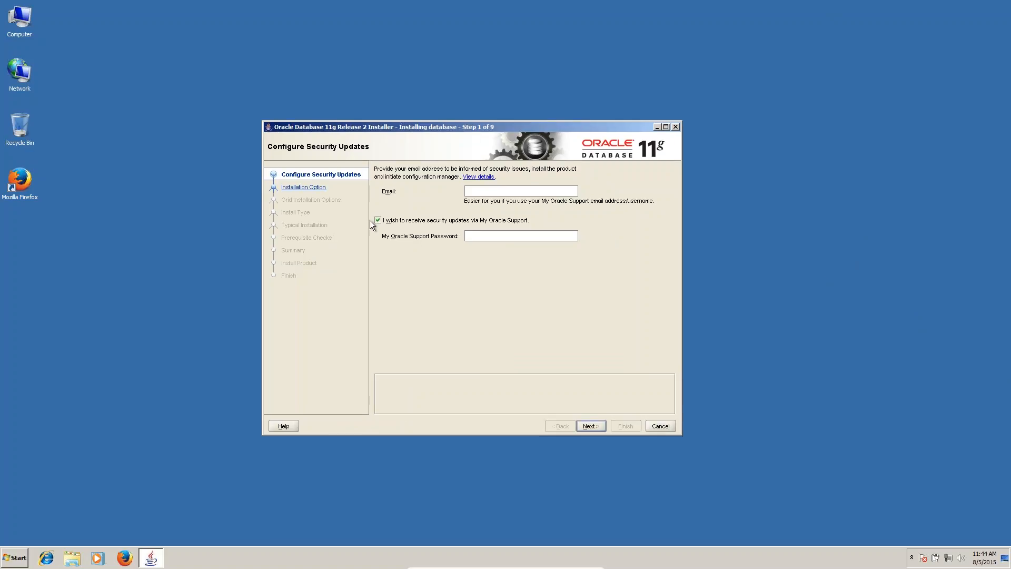
pyautogui.moveTo(442, 226)
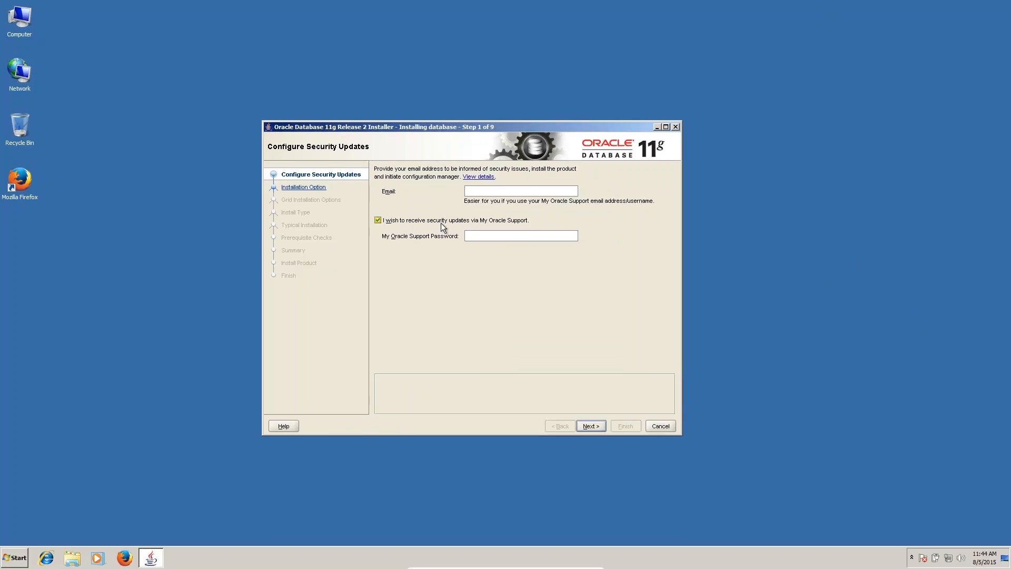
# Decline security updates and confirm proceeding without an email address
pyautogui.click(378, 220)
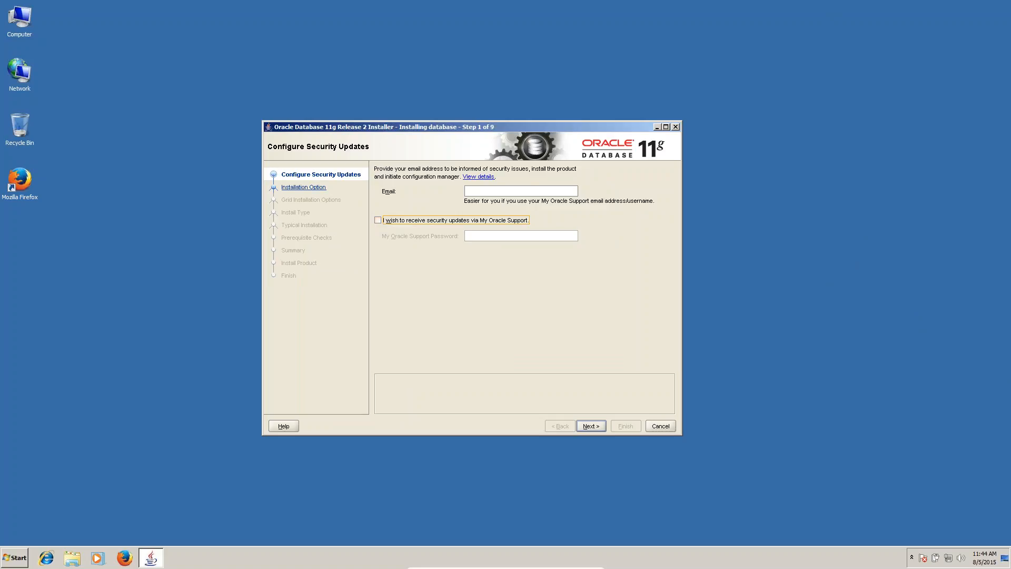
pyautogui.click(590, 425)
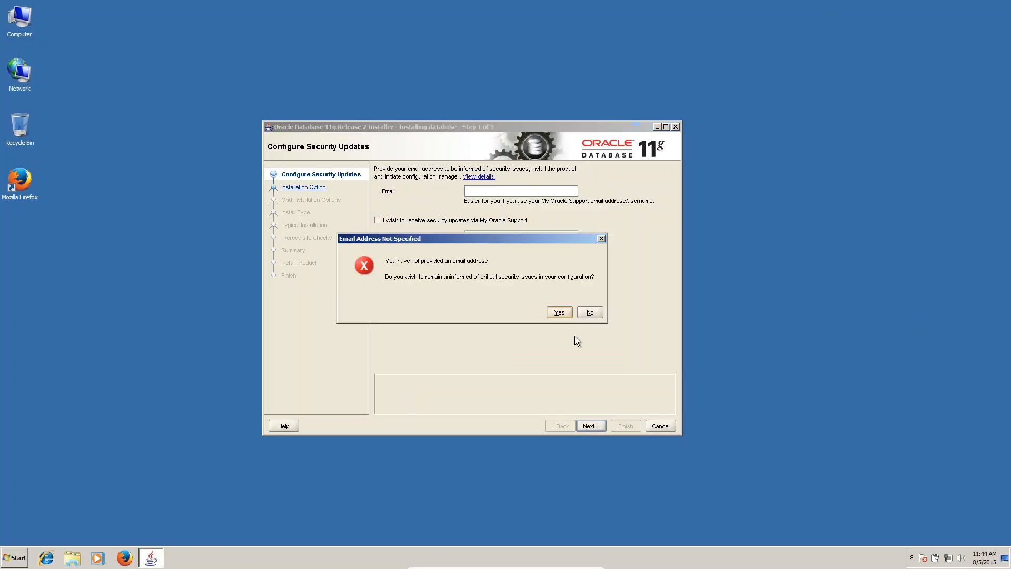
pyautogui.click(558, 312)
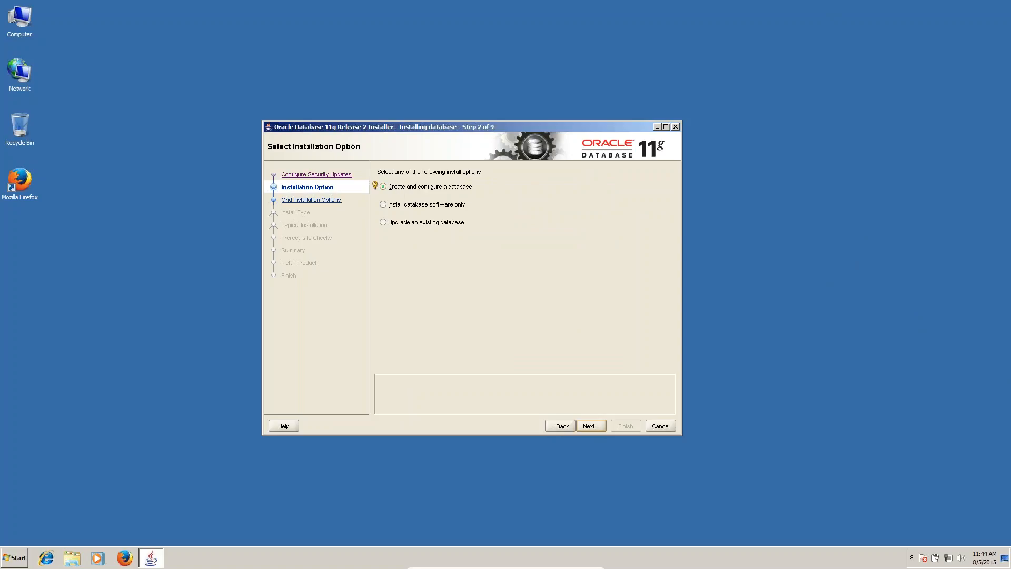
# Keep 'Create and configure a database' and choose Server Class as the system class
pyautogui.click(590, 426)
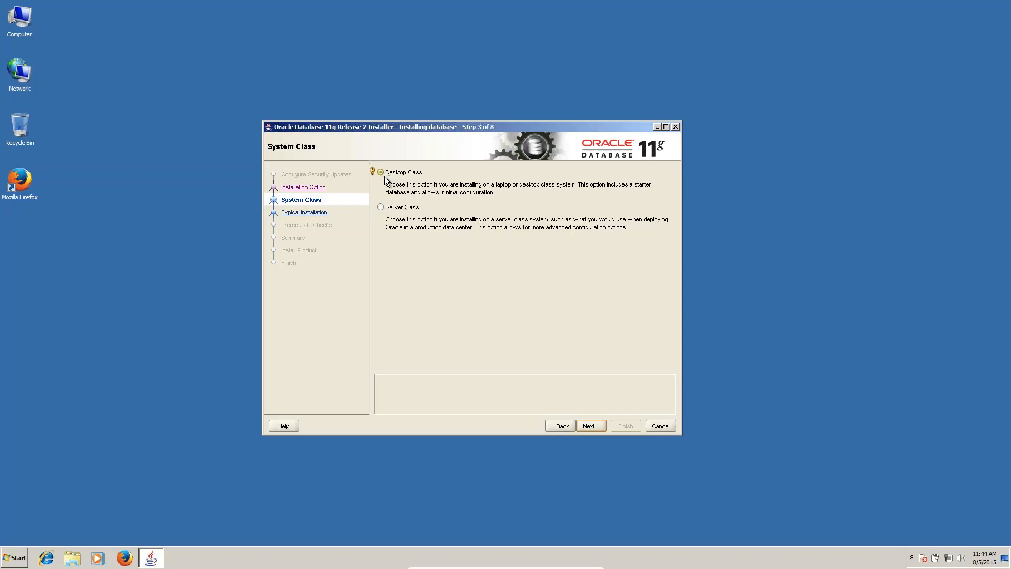
pyautogui.moveTo(430, 181)
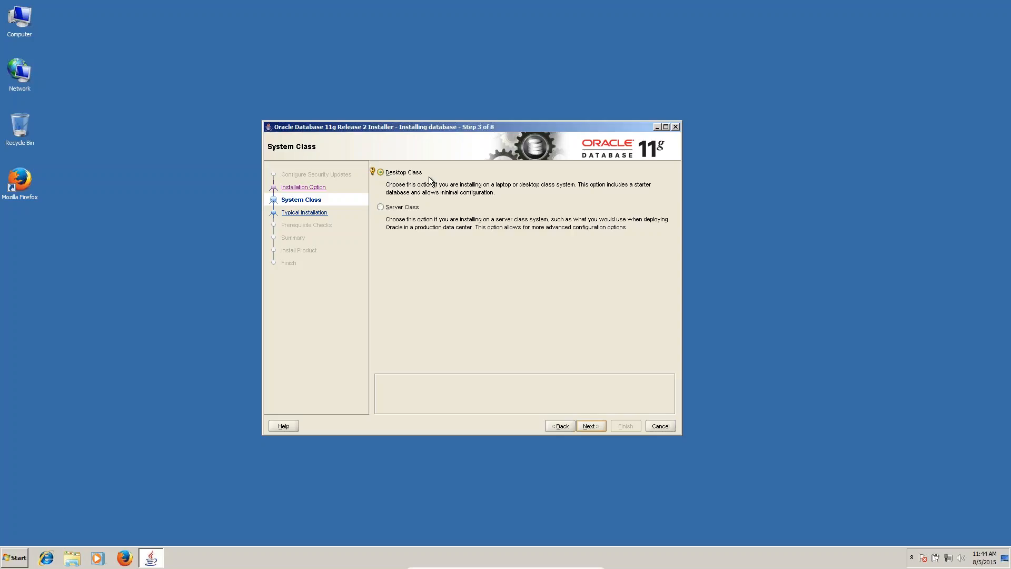
pyautogui.click(380, 206)
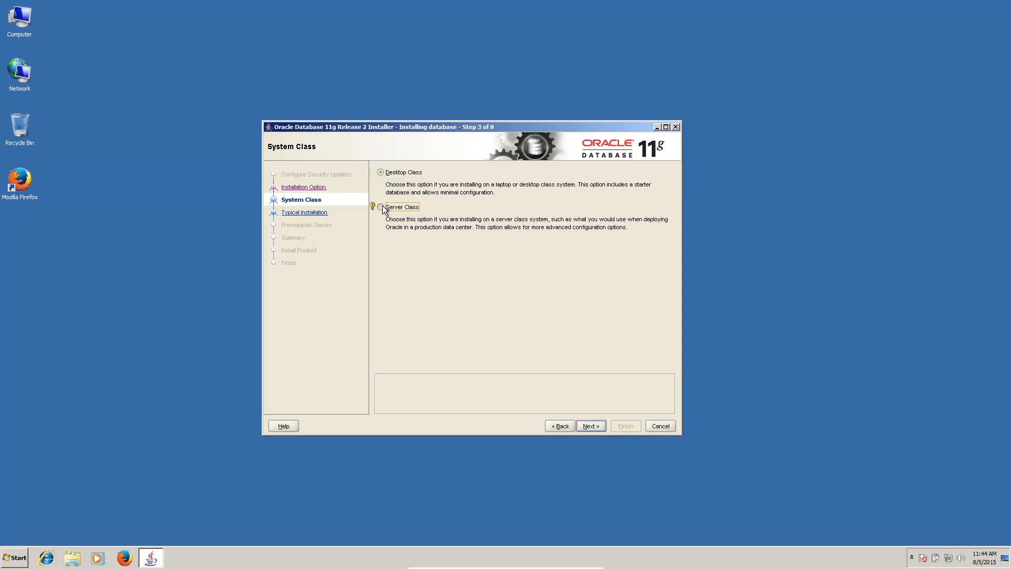
pyautogui.click(381, 206)
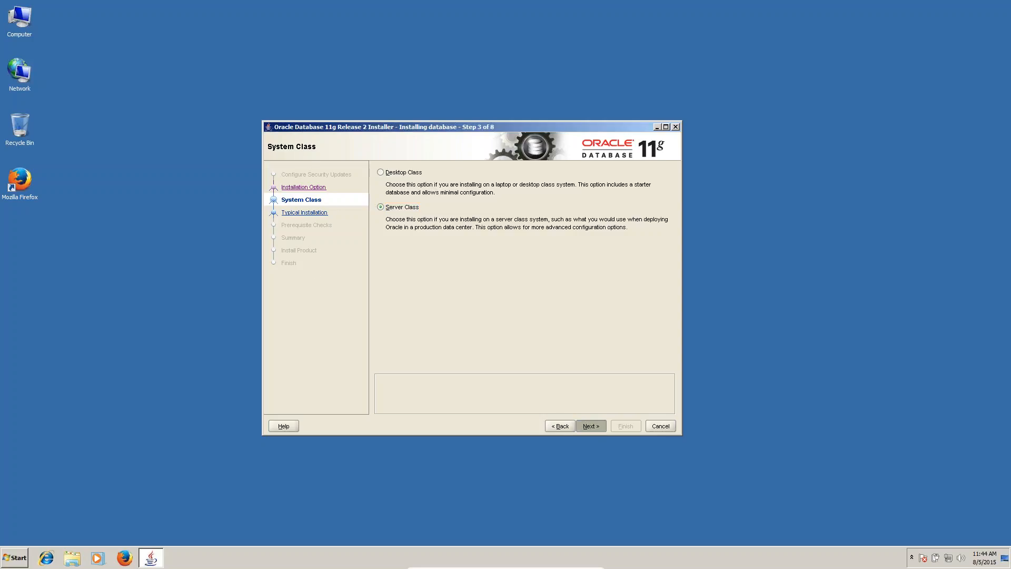
pyautogui.click(589, 425)
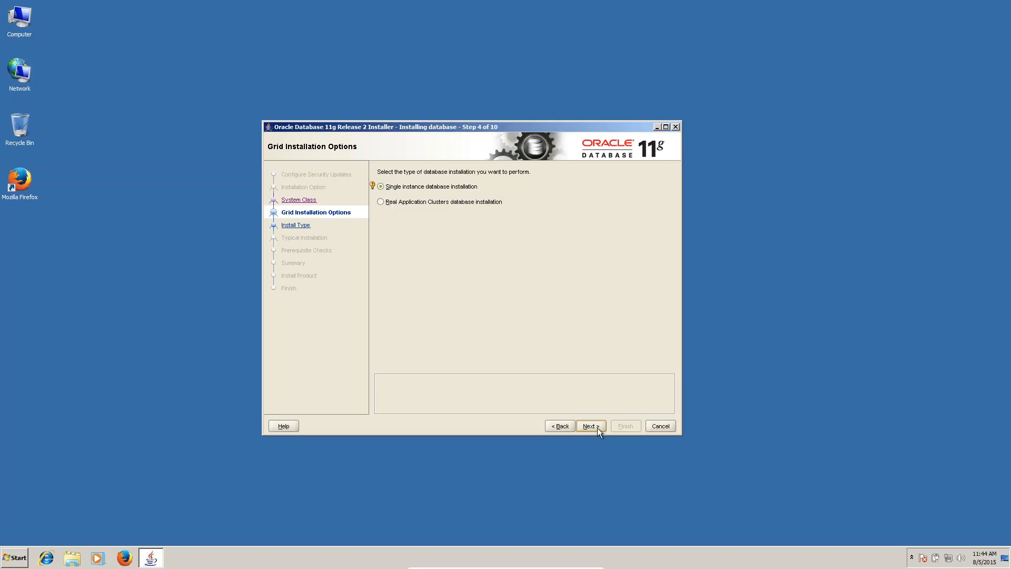
# Choose single instance with Advanced install, keeping English, to reach the edition choice
pyautogui.click(588, 425)
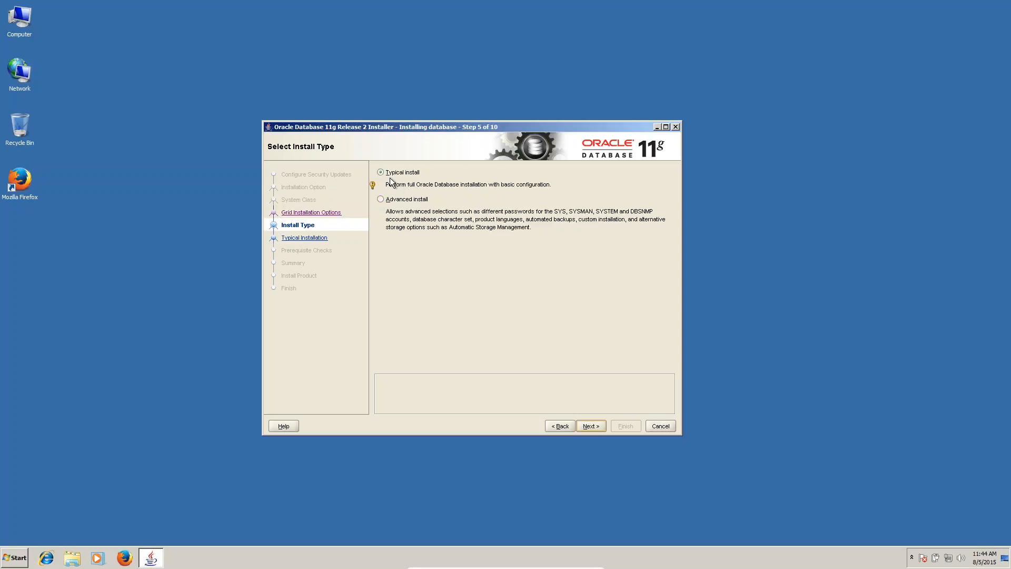
pyautogui.moveTo(392, 210)
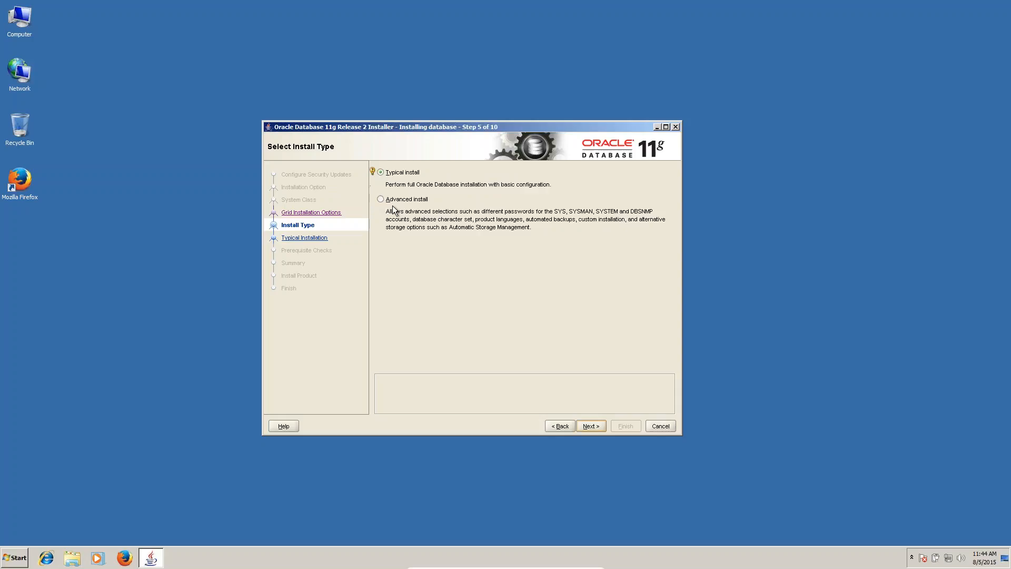
pyautogui.click(380, 198)
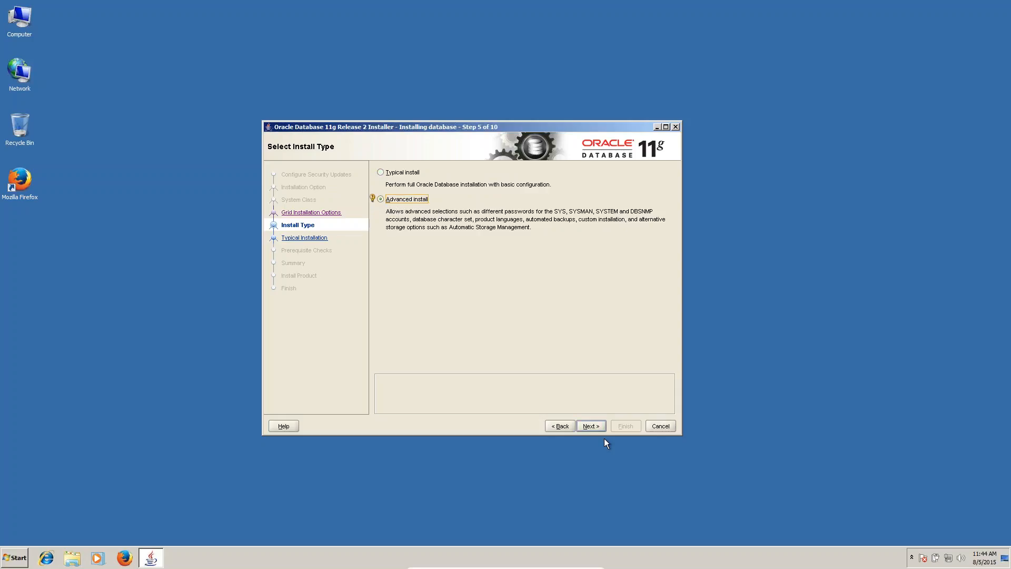
pyautogui.click(589, 425)
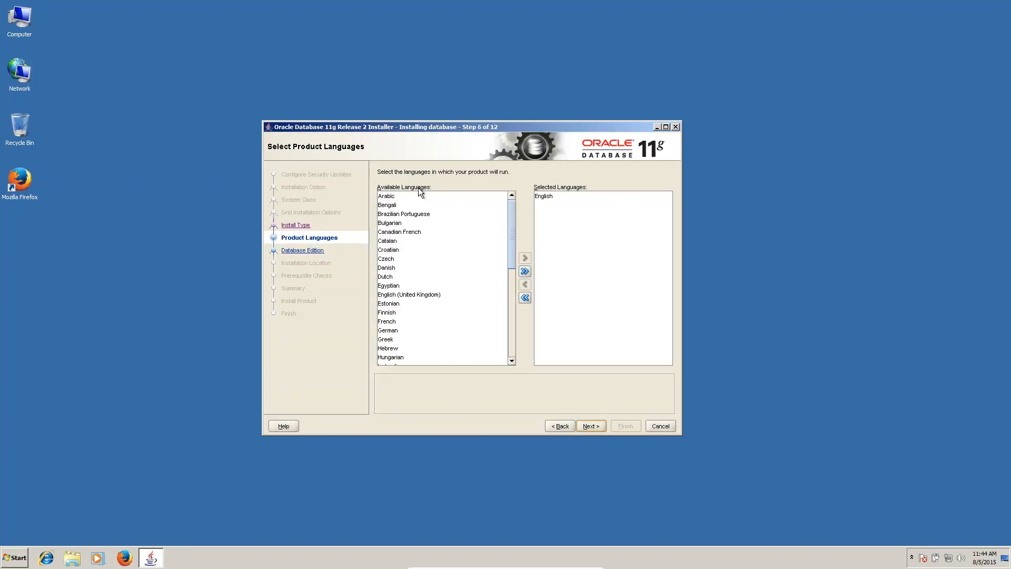
pyautogui.moveTo(598, 434)
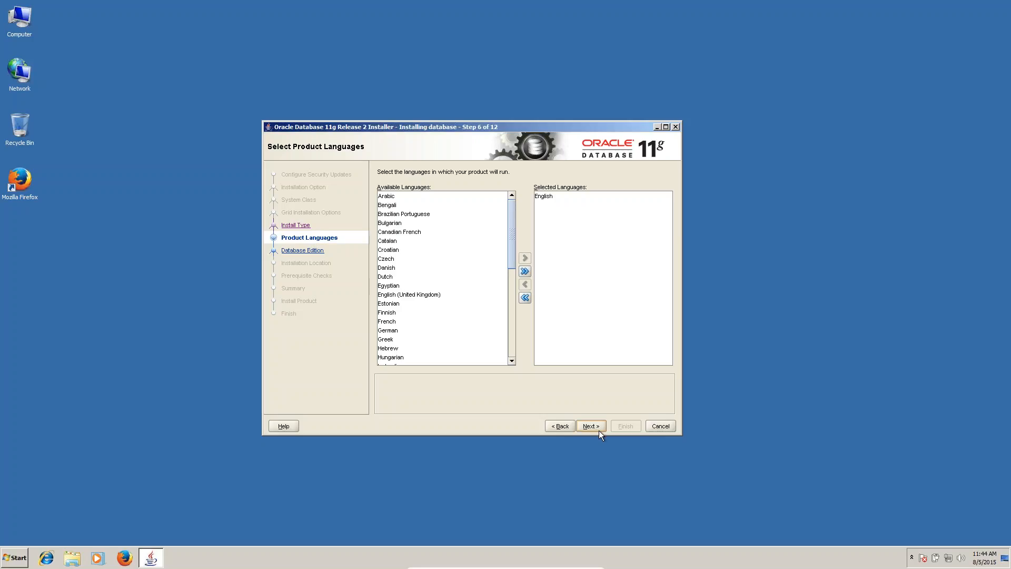
pyautogui.click(590, 426)
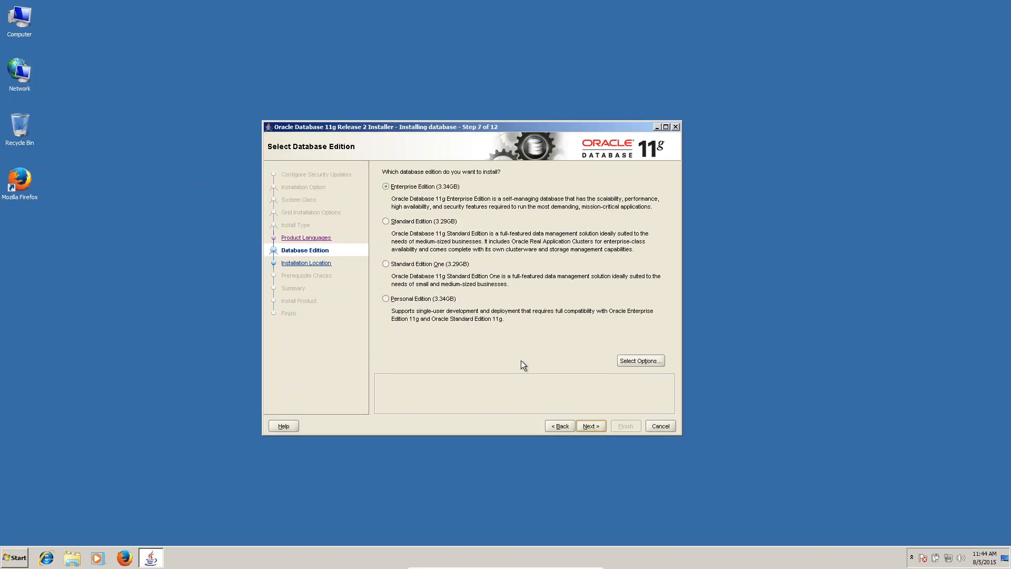
pyautogui.moveTo(421, 269)
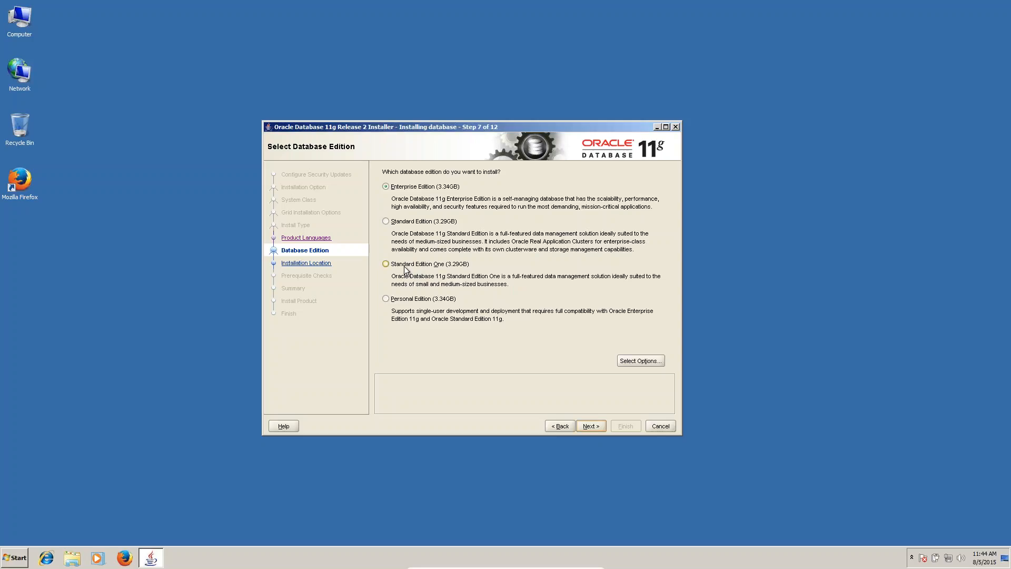
pyautogui.moveTo(429, 214)
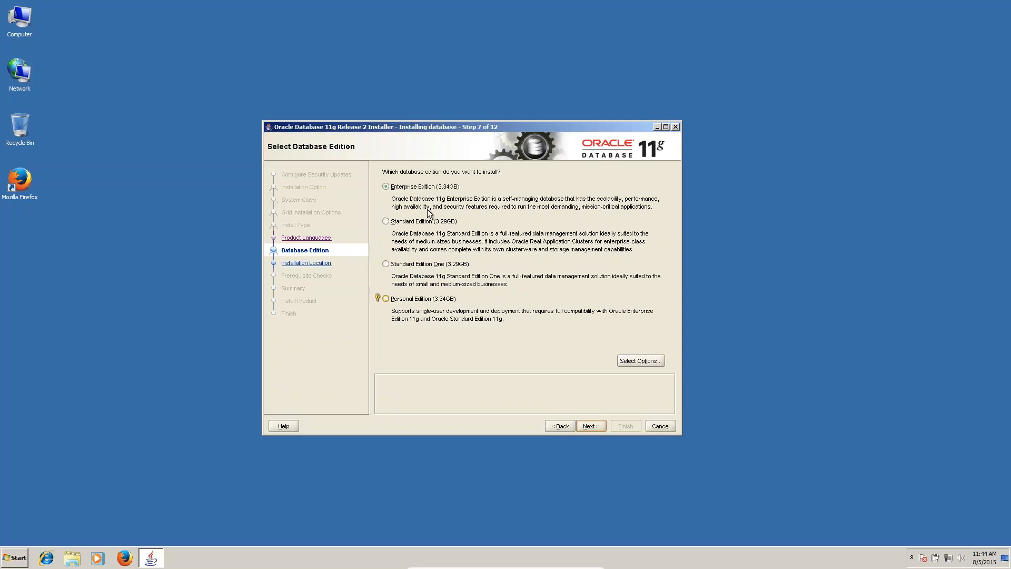
pyautogui.moveTo(418, 201)
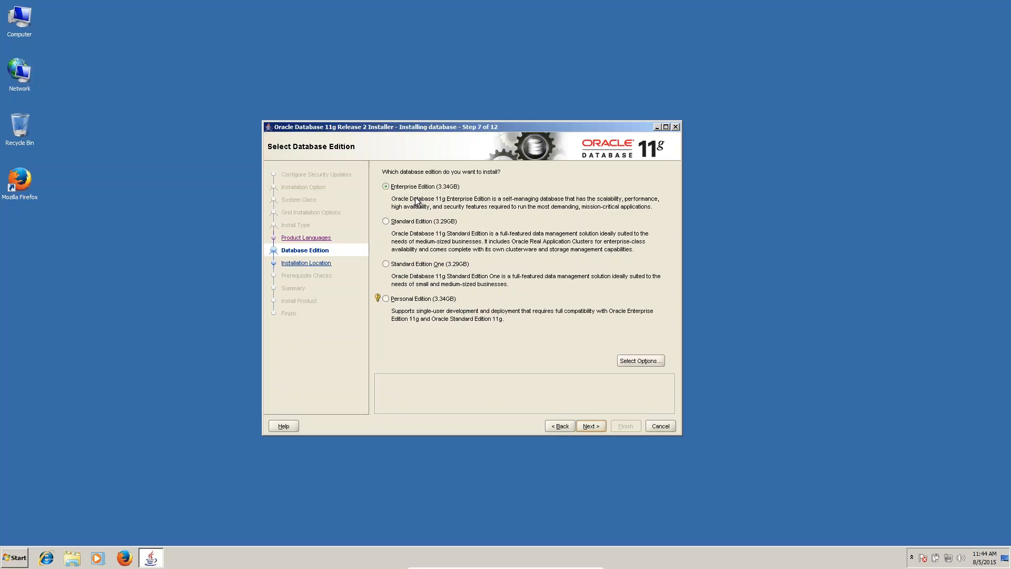
pyautogui.moveTo(464, 196)
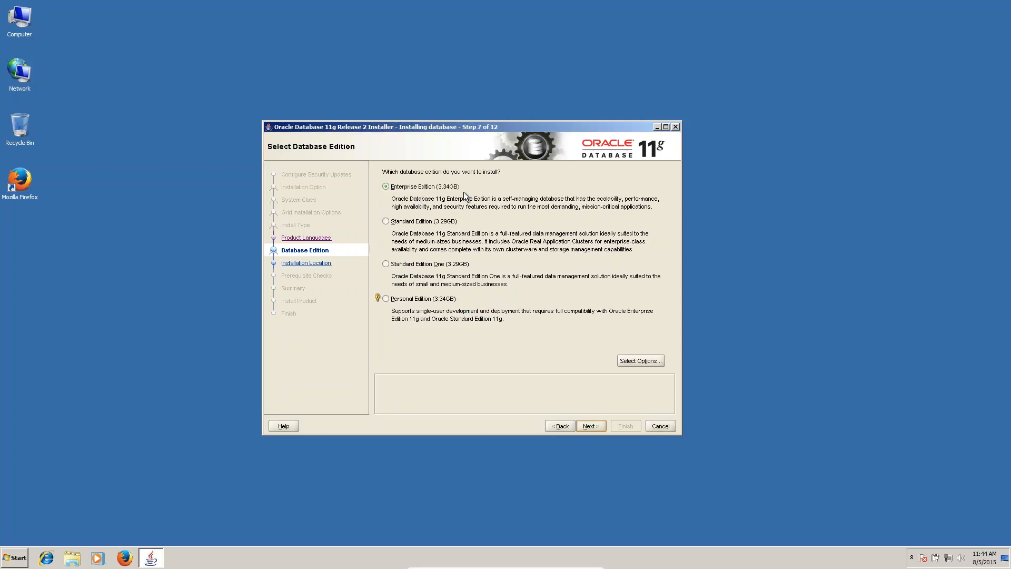
# Accept Enterprise Edition and default locations, then choose the Data Warehousing configuration
pyautogui.click(590, 424)
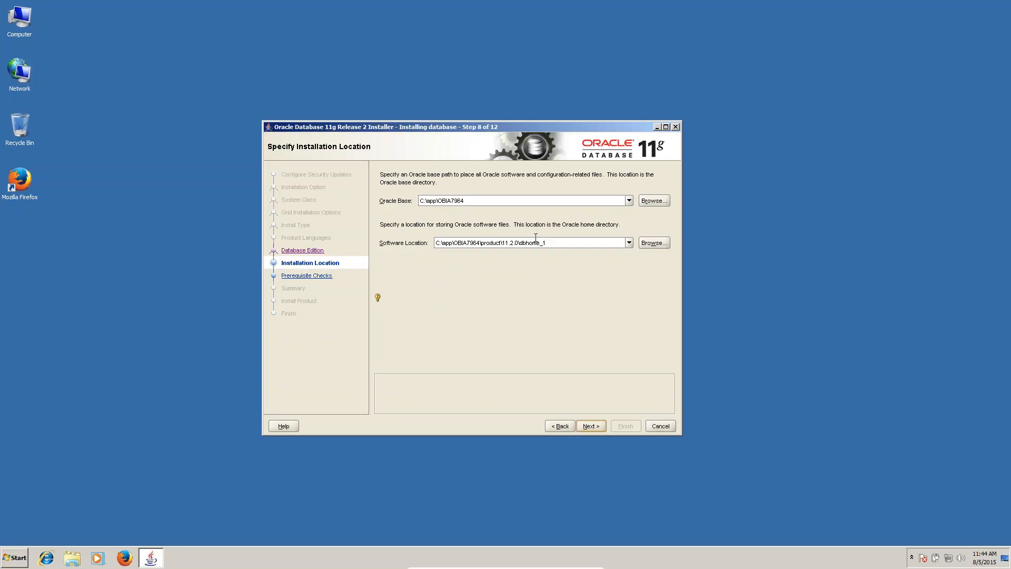
pyautogui.moveTo(498, 259)
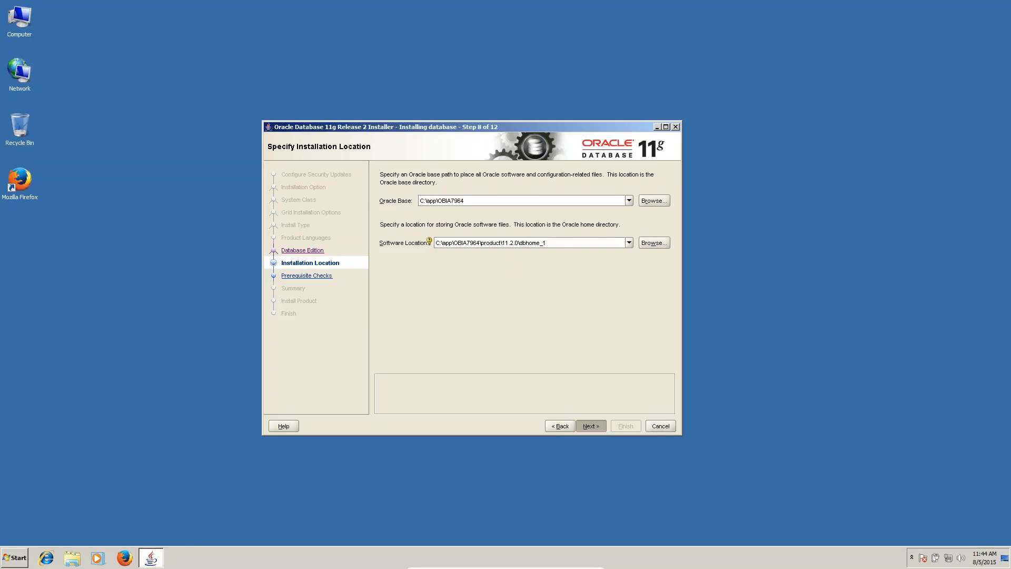
pyautogui.click(590, 425)
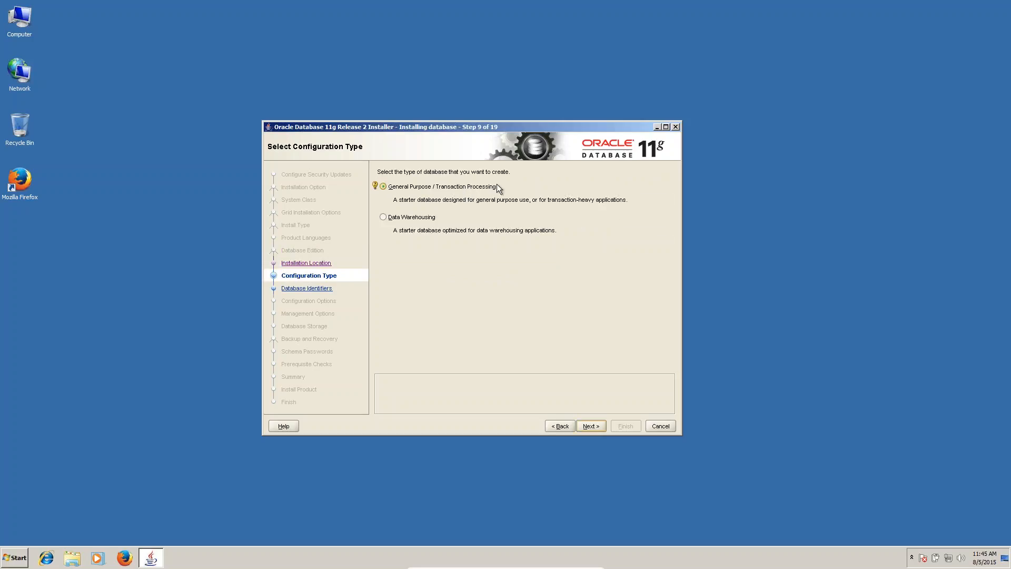
pyautogui.click(383, 217)
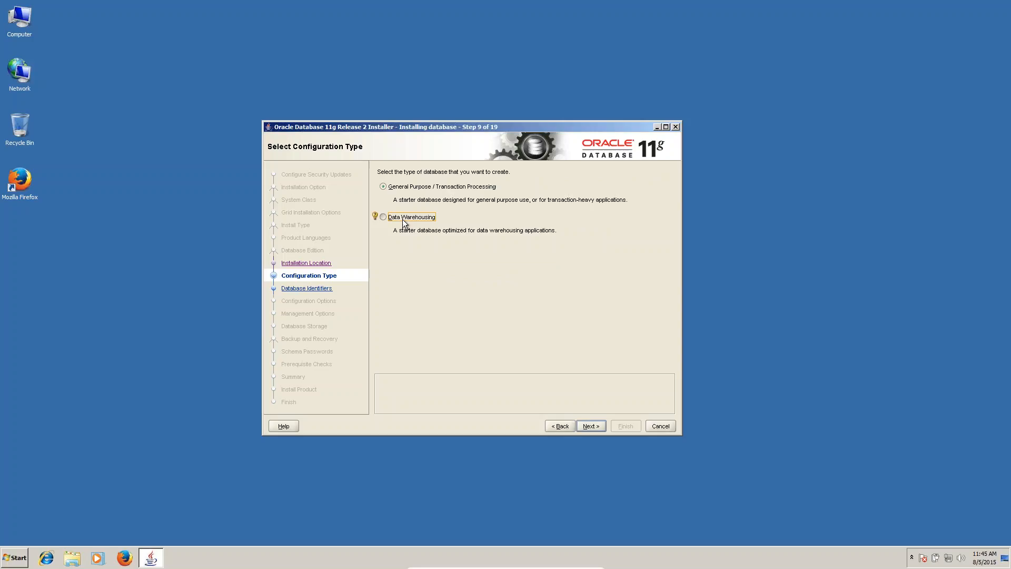
pyautogui.click(383, 216)
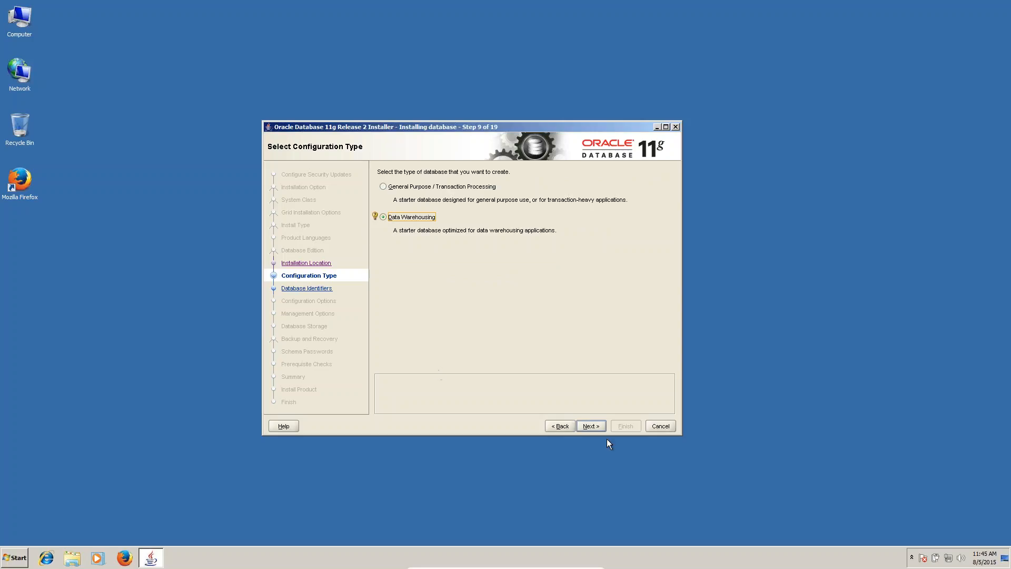
pyautogui.moveTo(589, 425)
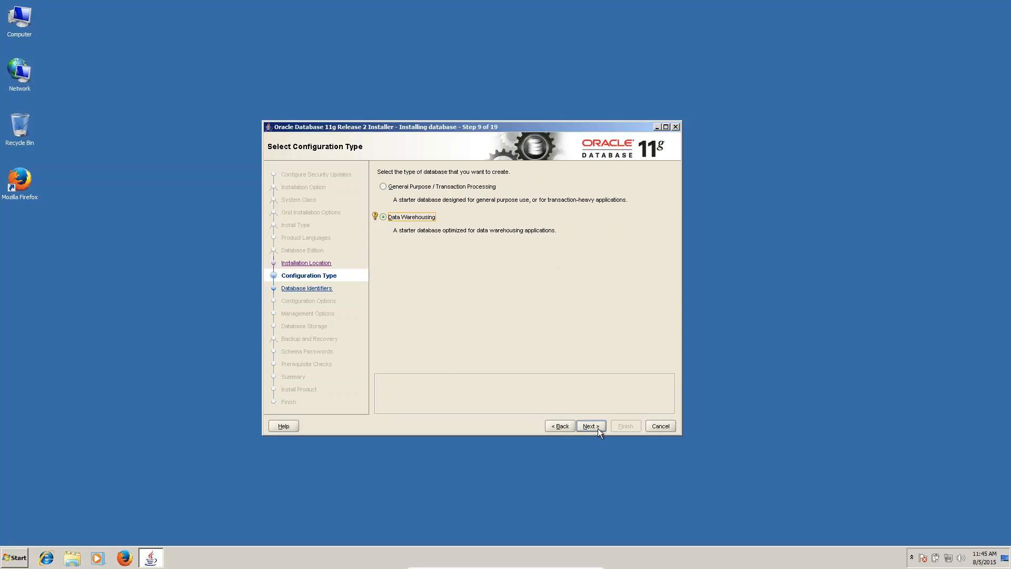
# Keep orcl identifiers and store character data as Unicode AL32UTF8, reviewing security and sample schemas
pyautogui.click(590, 425)
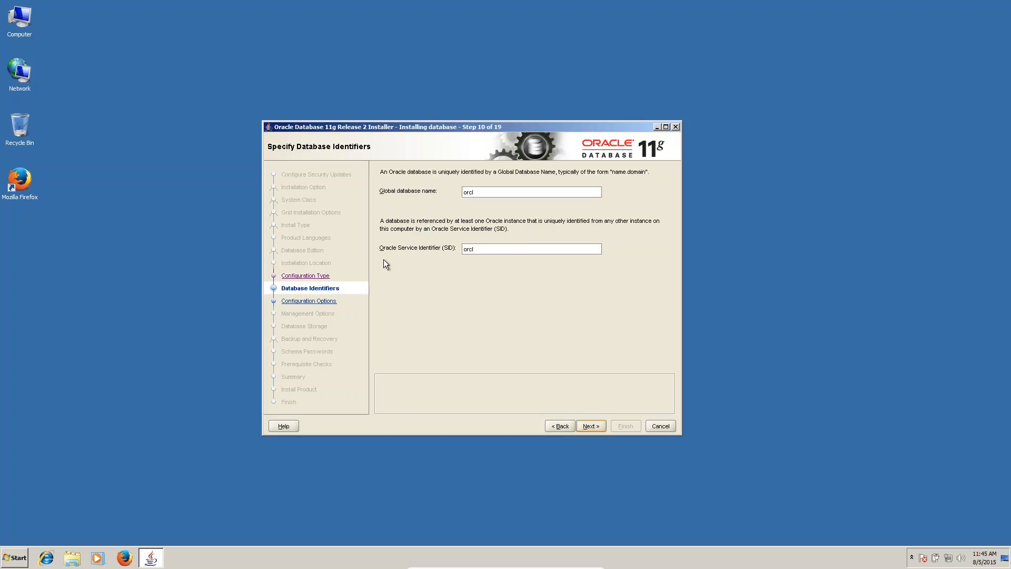
pyautogui.moveTo(480, 262)
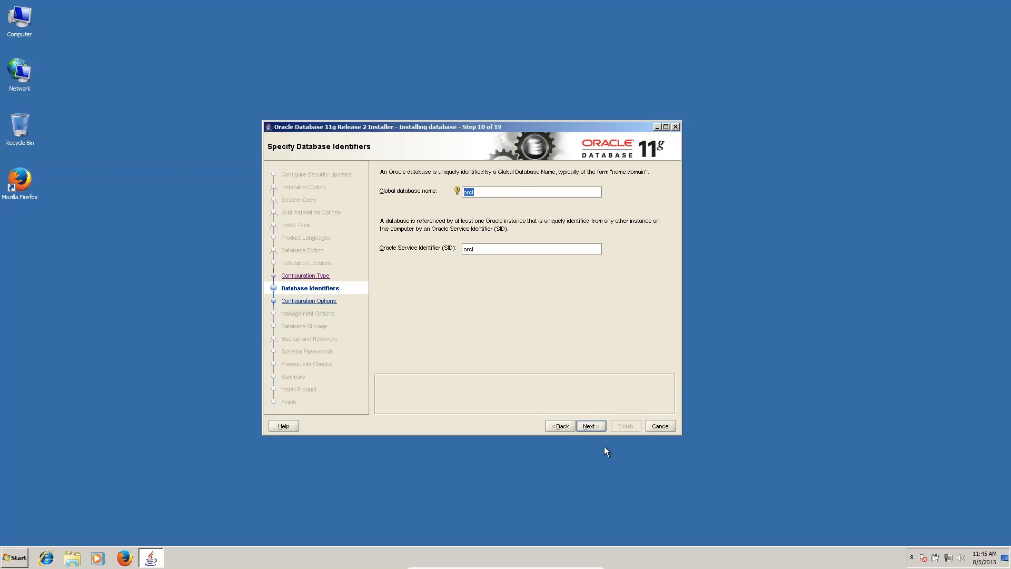
pyautogui.click(590, 425)
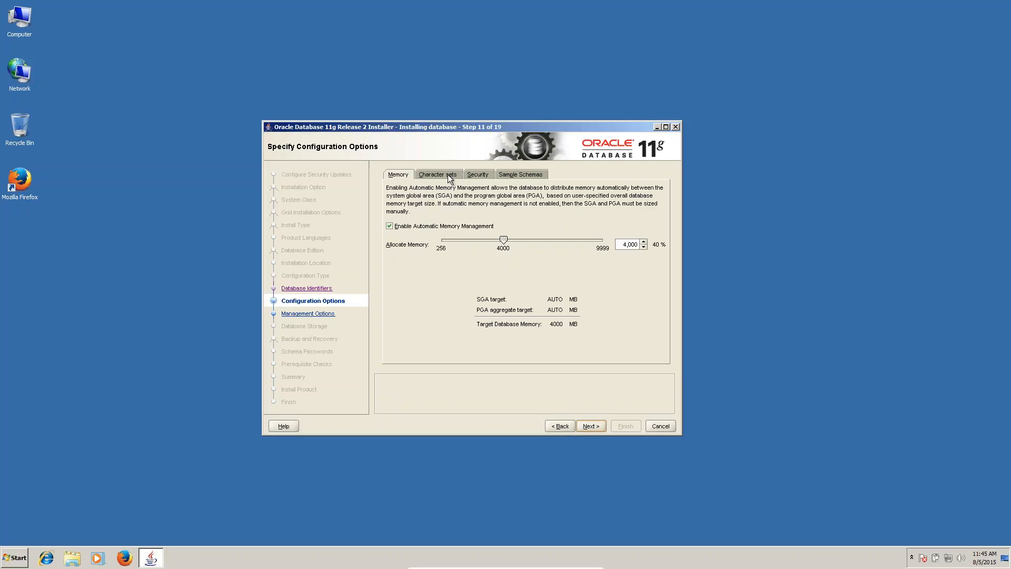
pyautogui.click(436, 174)
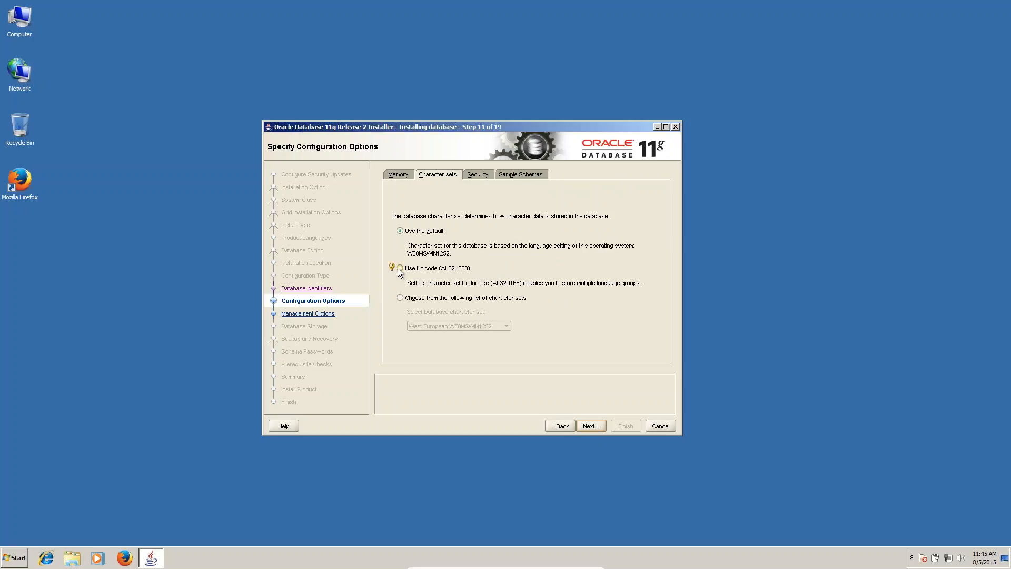
pyautogui.click(400, 268)
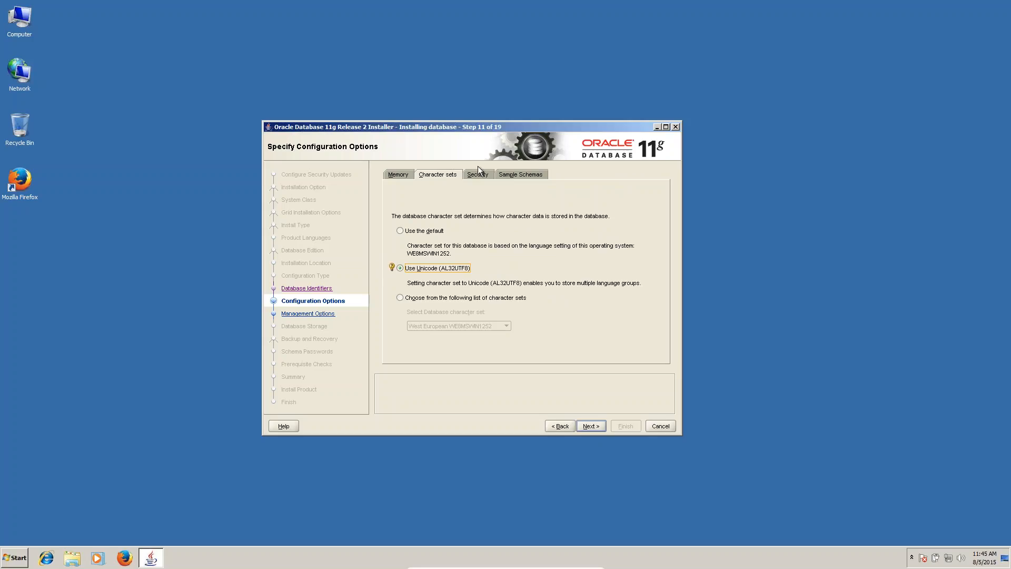
pyautogui.click(477, 174)
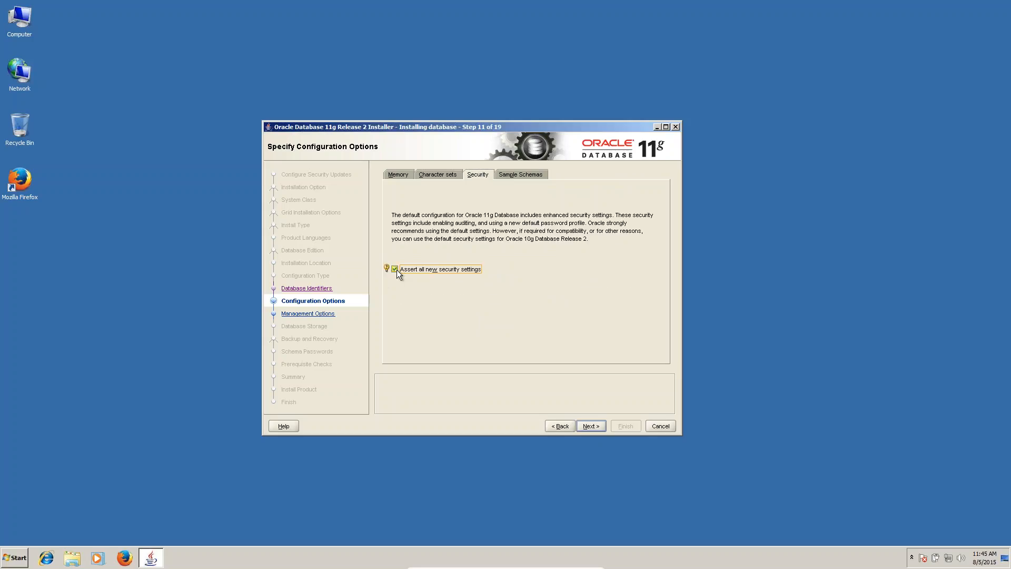
pyautogui.click(519, 173)
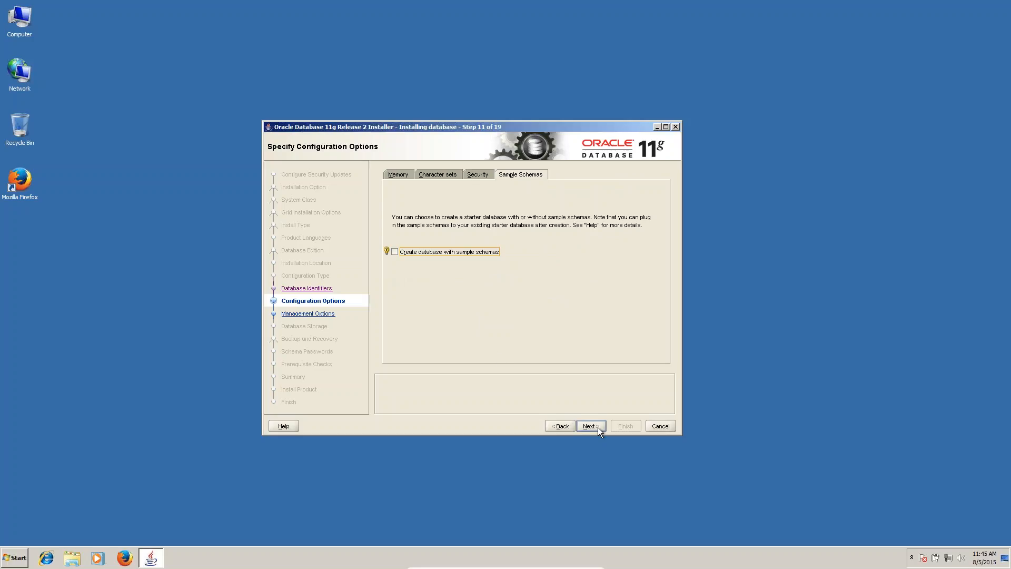
# Accept Database Control management, file system storage and no automated backups
pyautogui.click(590, 424)
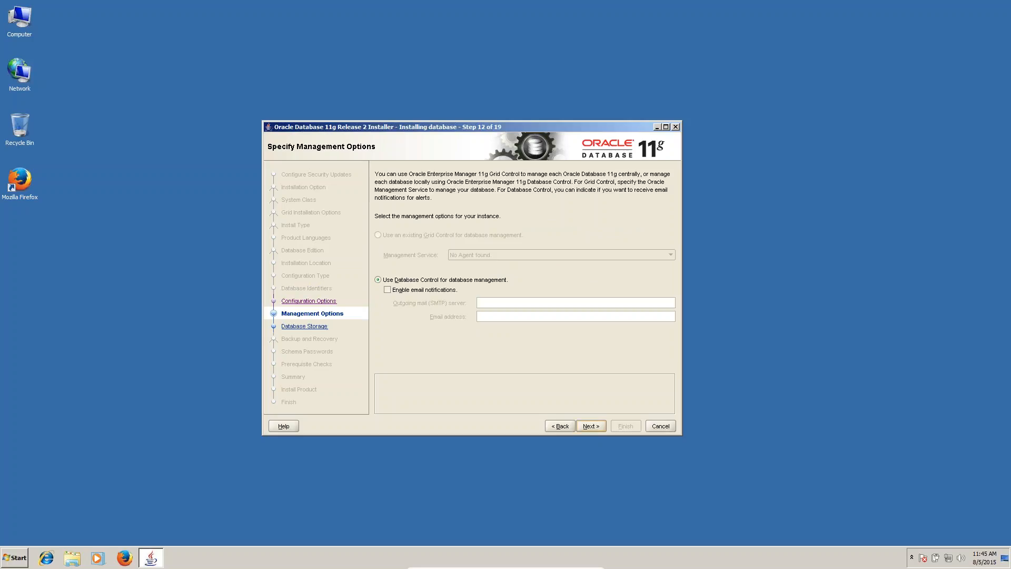
pyautogui.click(589, 425)
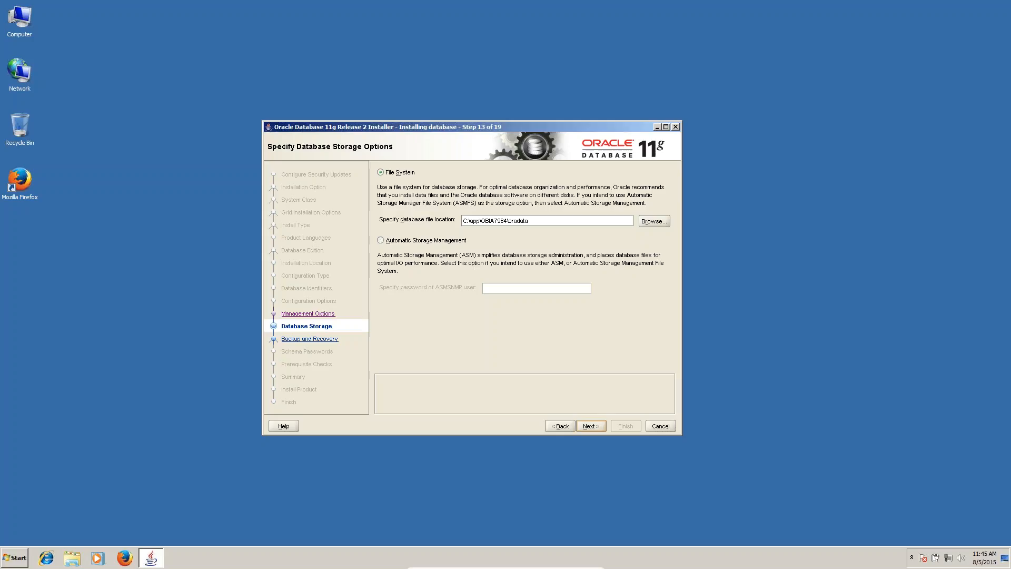
pyautogui.click(590, 425)
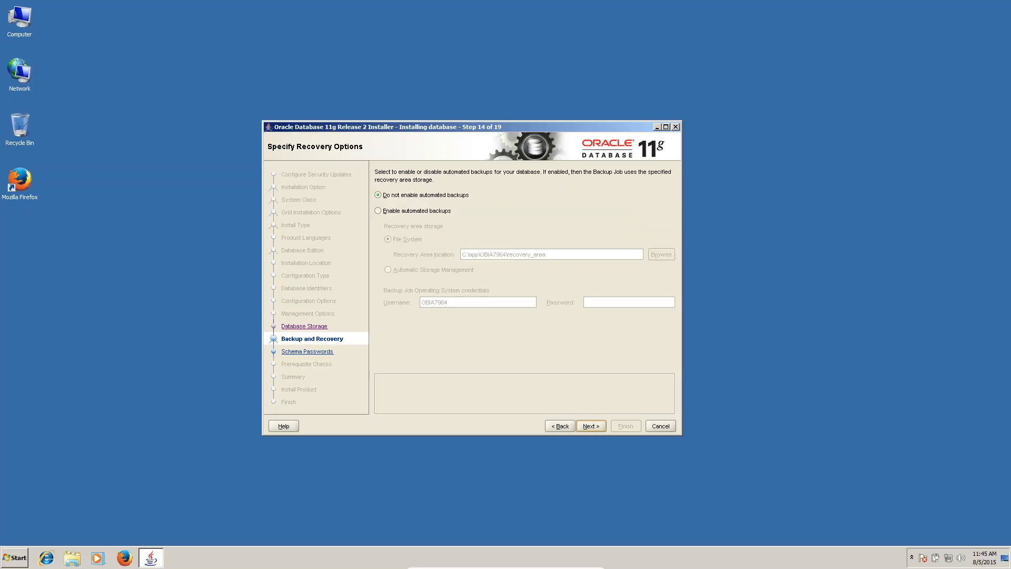
pyautogui.click(590, 425)
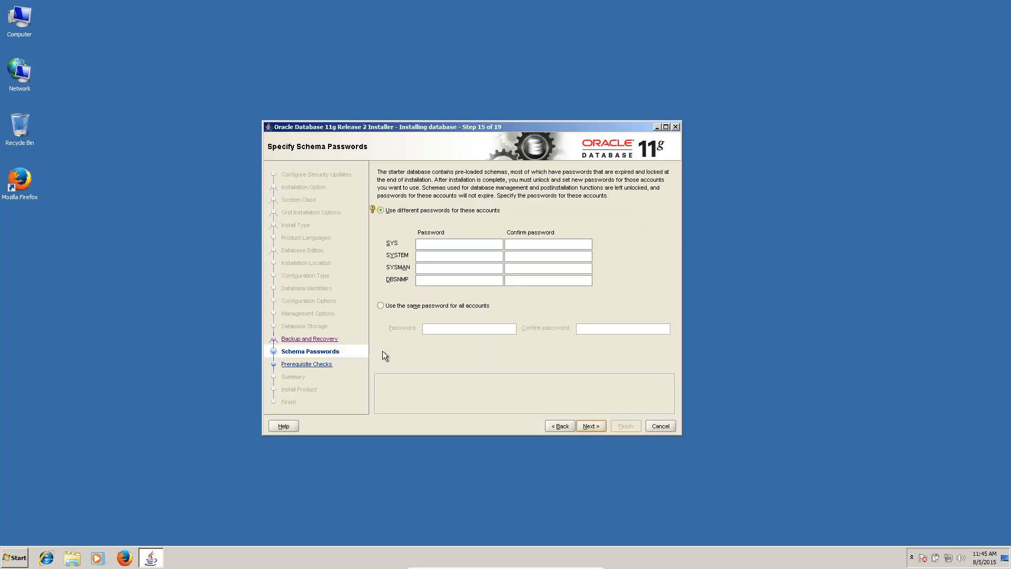
# Use one shared password for all schema accounts and proceed to the Summary
pyautogui.click(380, 306)
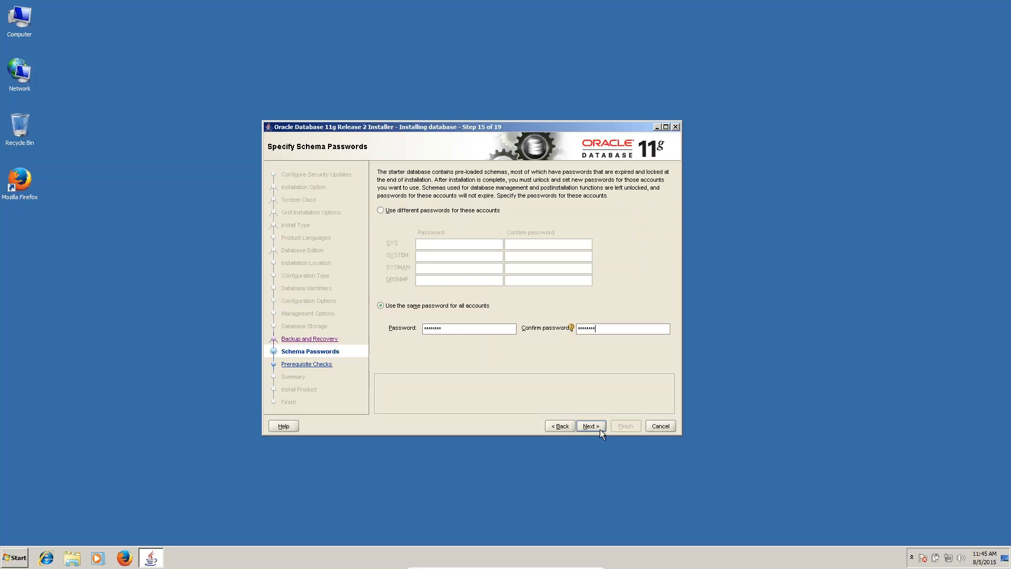
pyautogui.click(588, 425)
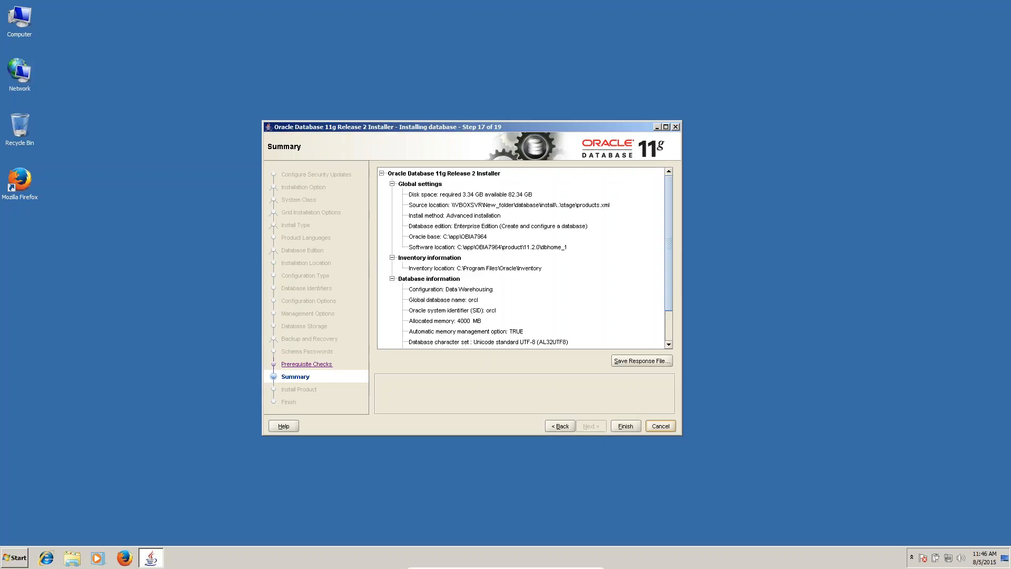
pyautogui.moveTo(632, 433)
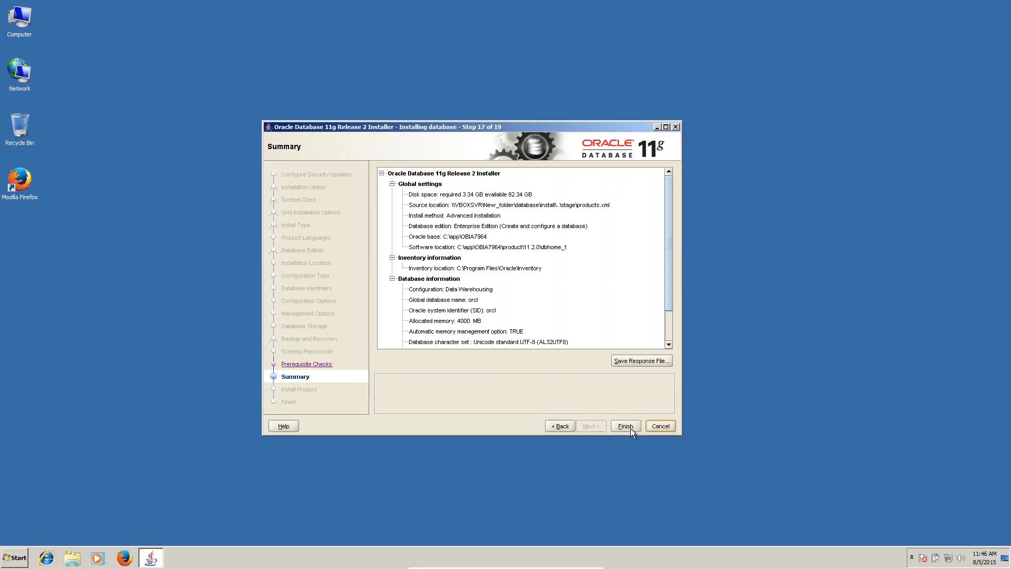
# Confirm Finish on the Summary to begin the Install Product step
pyautogui.click(623, 426)
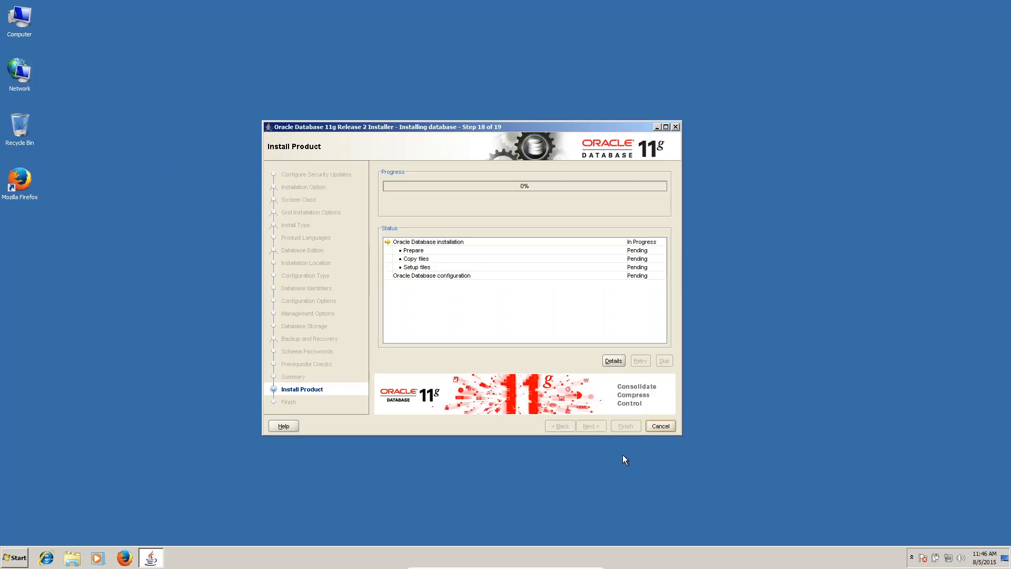
pyautogui.moveTo(569, 489)
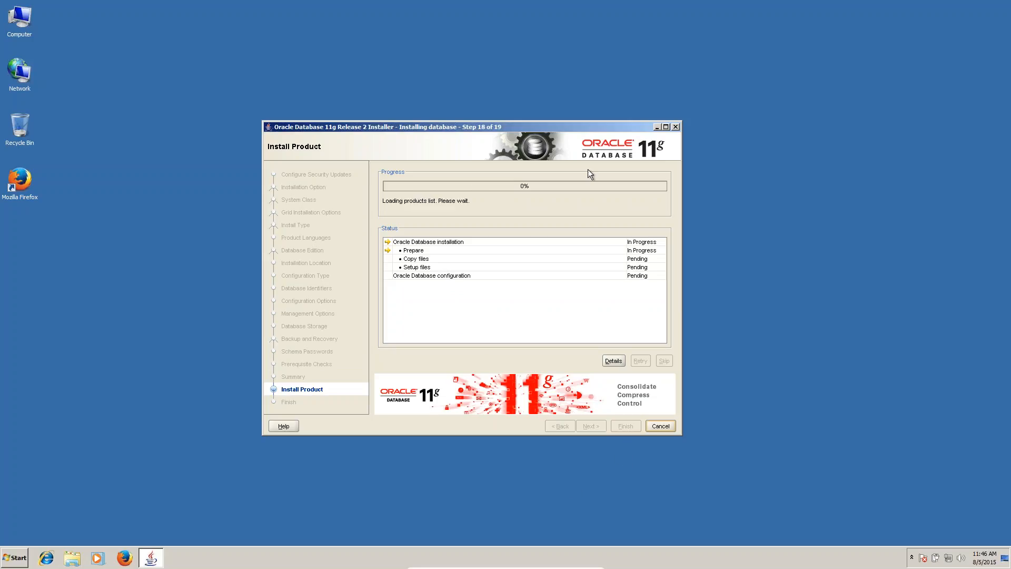
pyautogui.moveTo(906, 317)
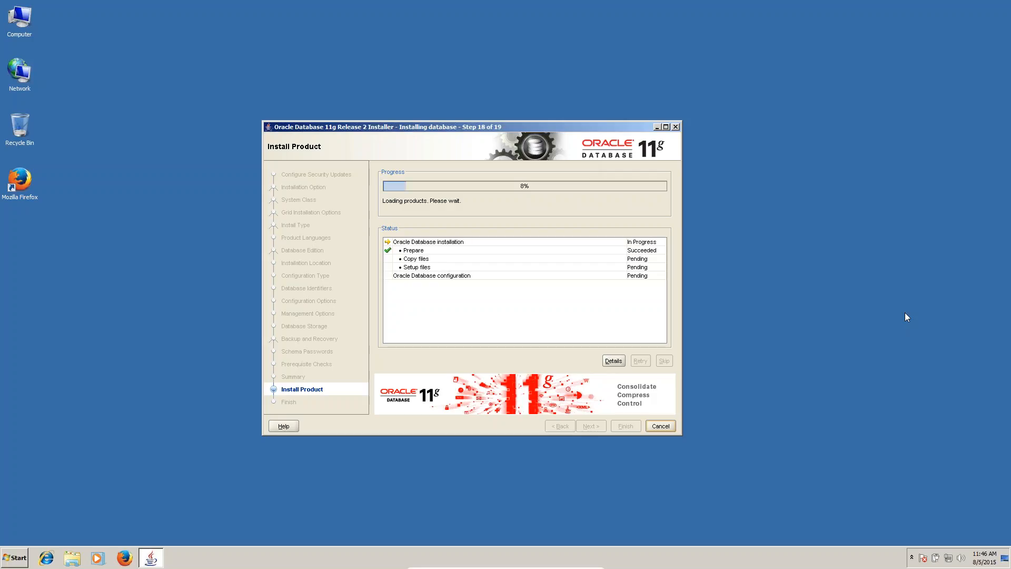
pyautogui.moveTo(907, 317)
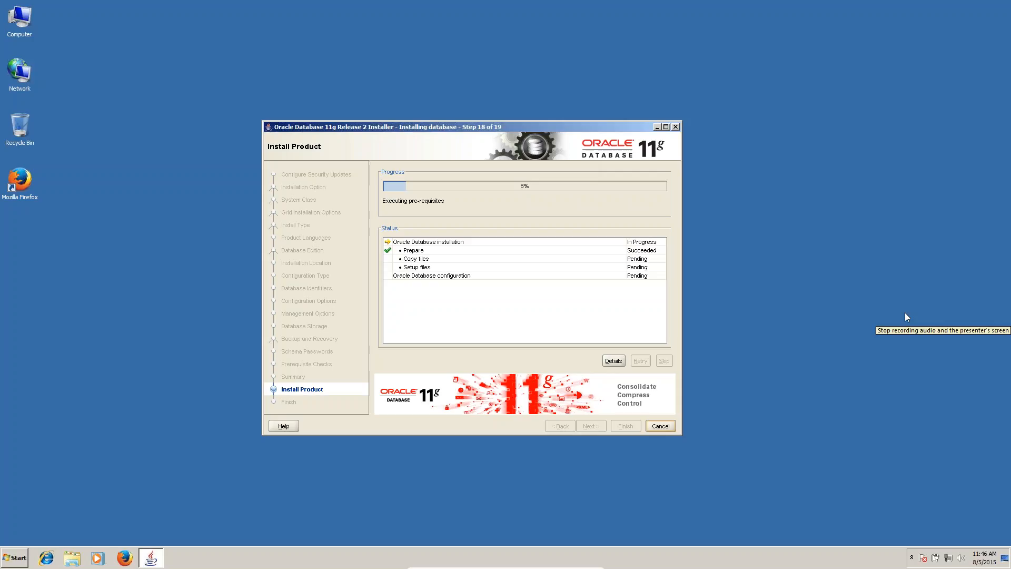